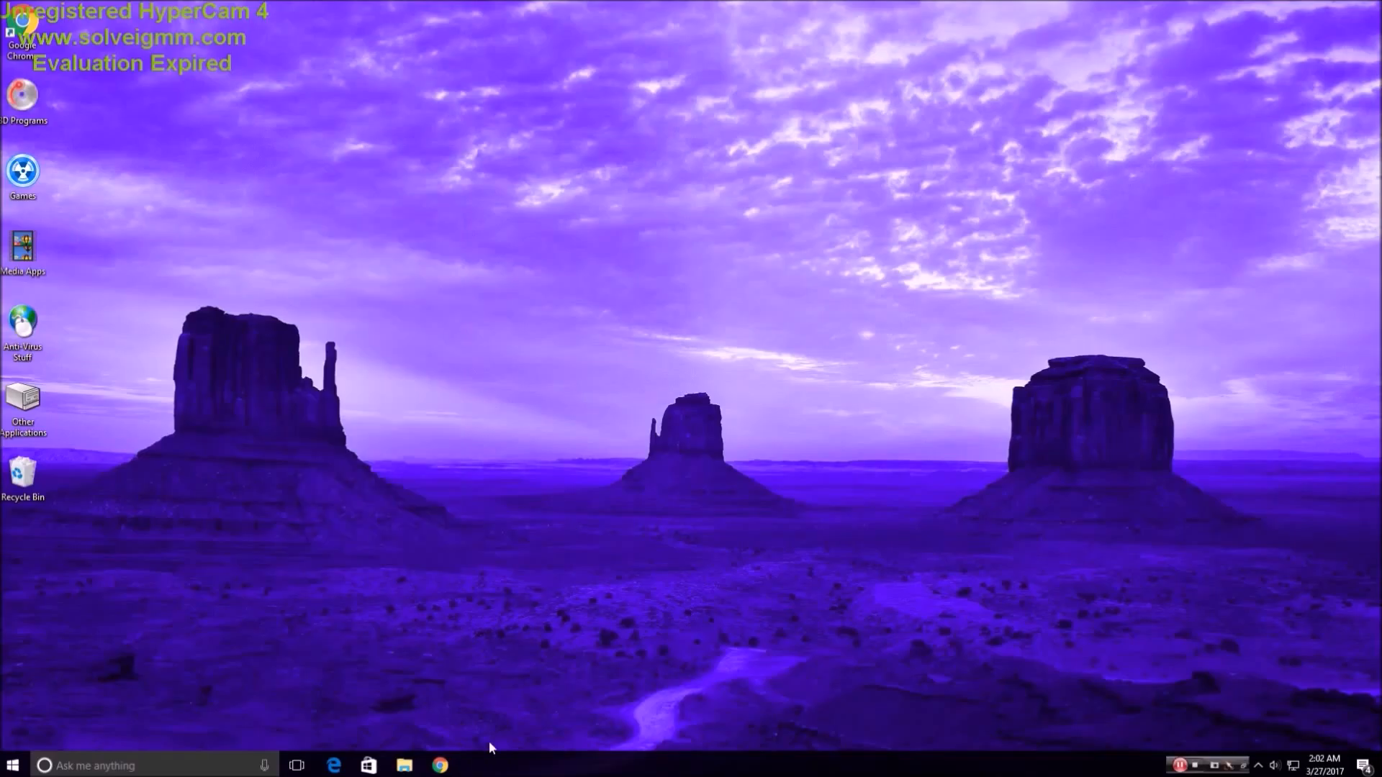
mouse_move(440, 765)
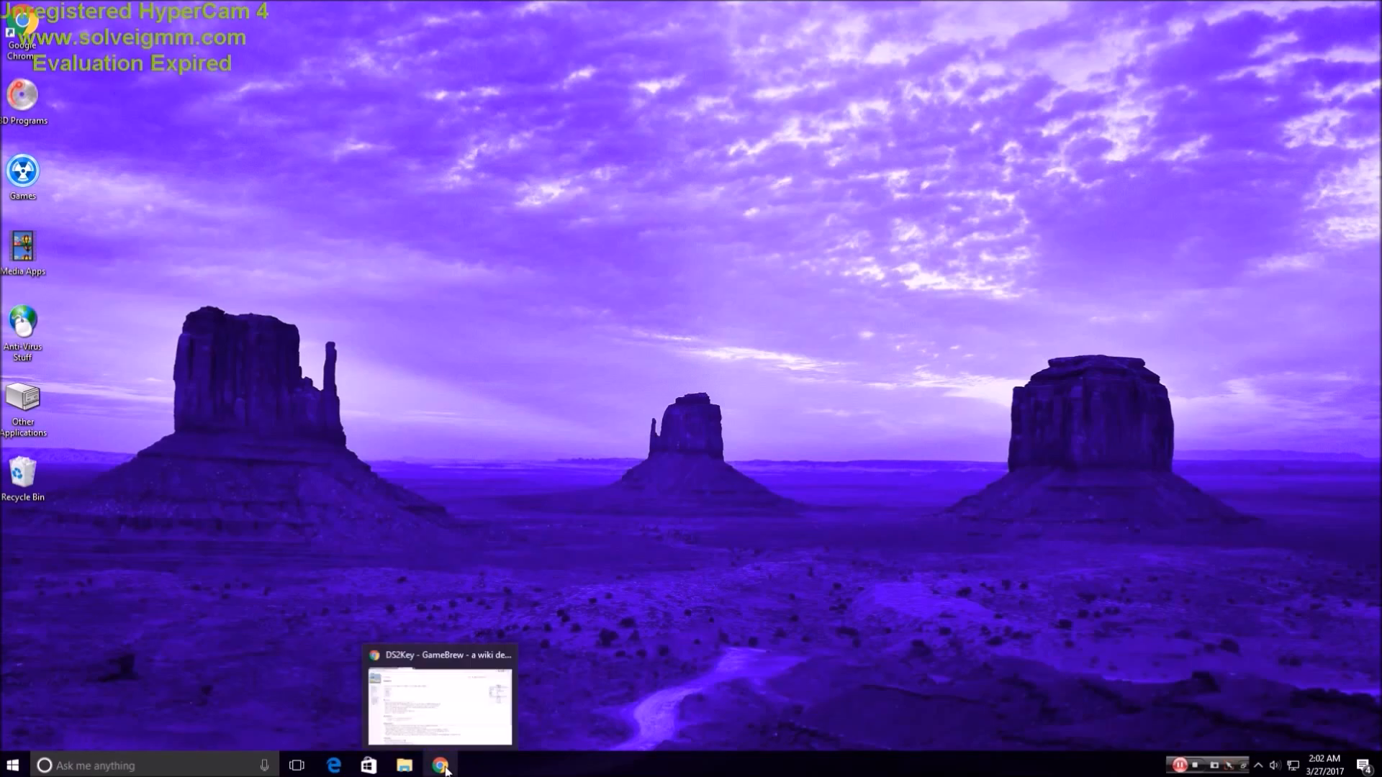
Step: Bring the DS2Key GameBrew page in Chrome to the front and select its title
left_click(441, 705)
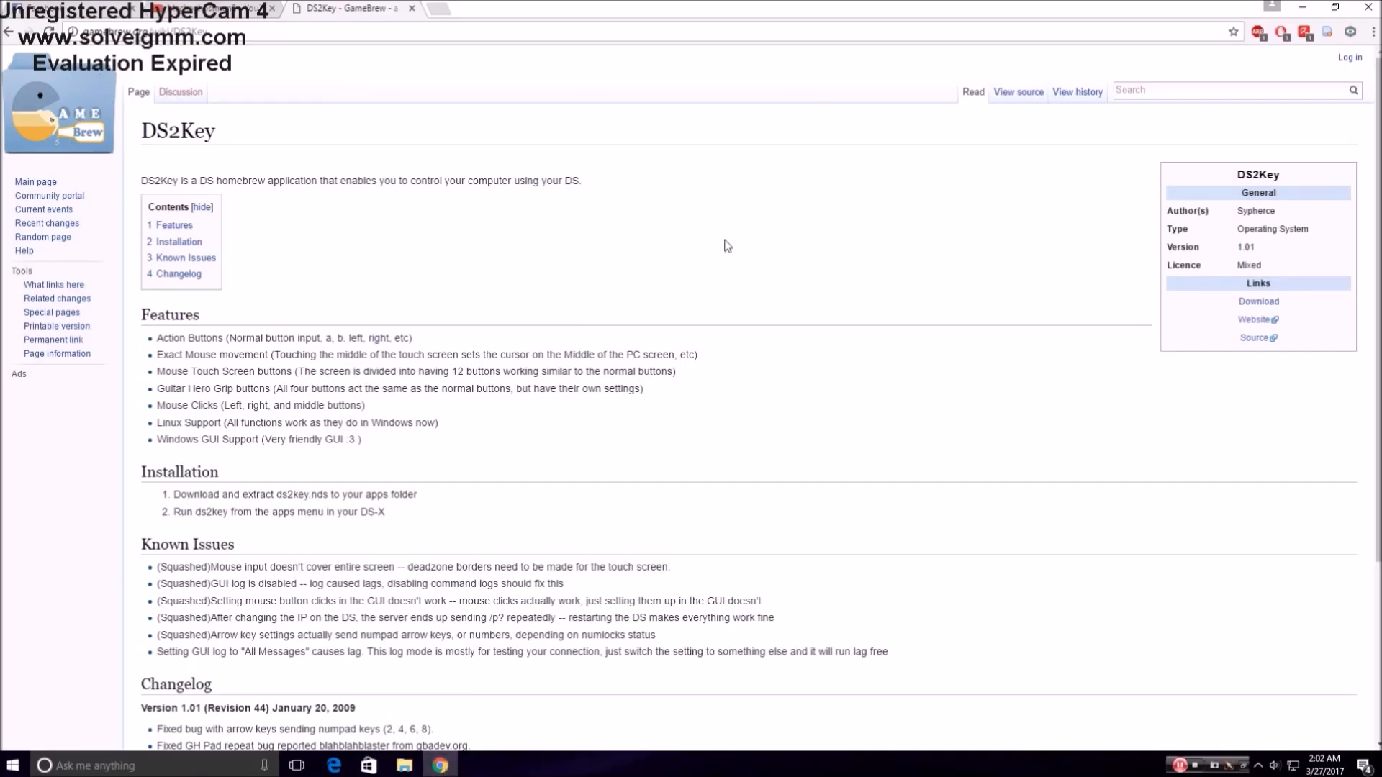
double_click(203, 130)
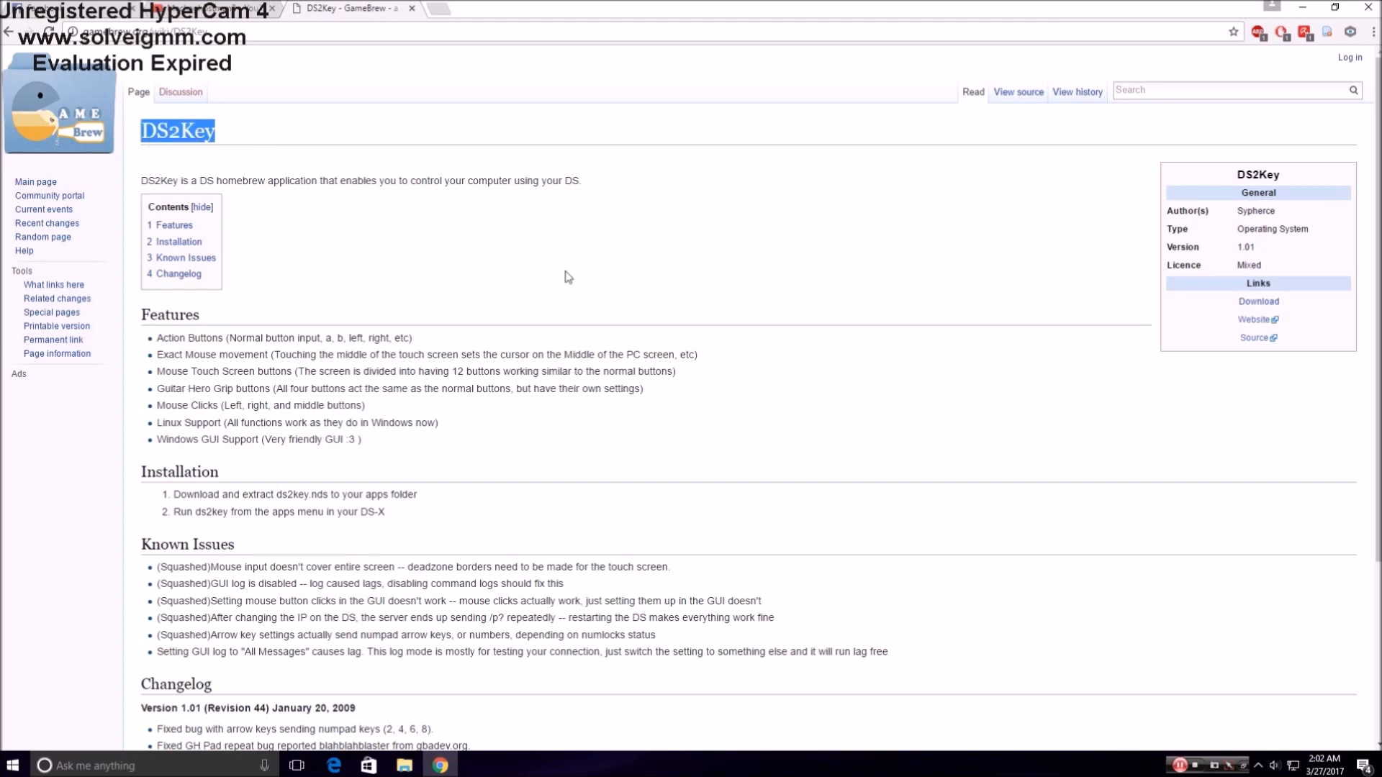
mouse_move(580, 247)
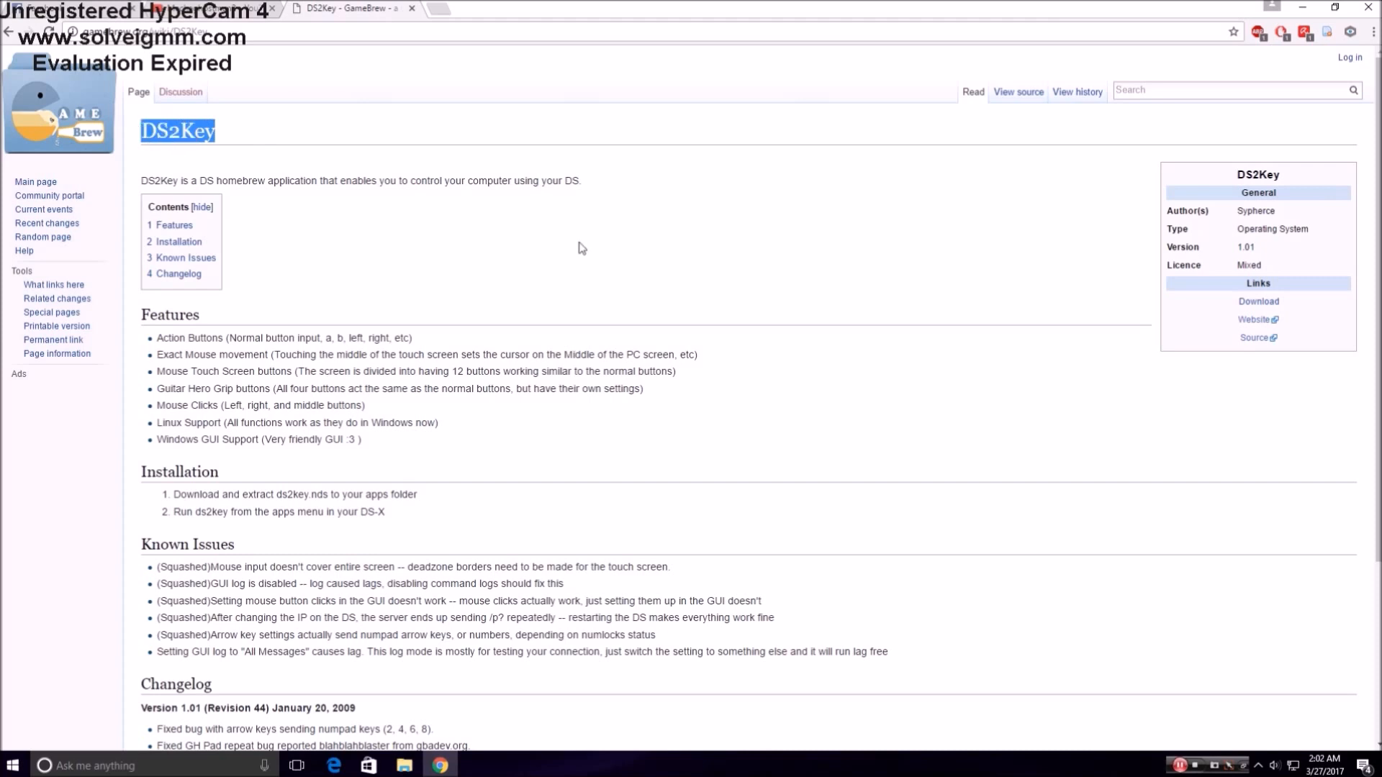
mouse_move(1252, 319)
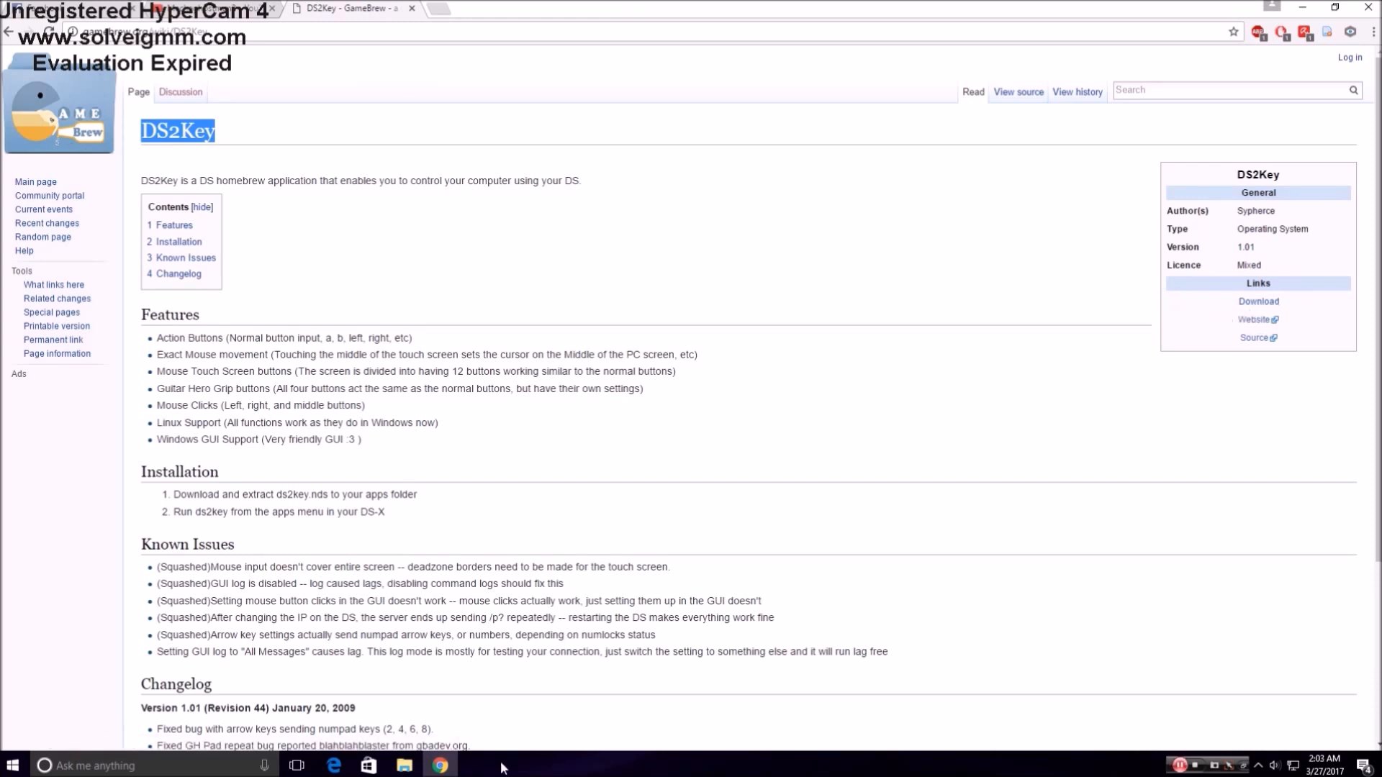
Step: Switch to the Game Apps folder window and select DS2Key, DS2Key.Console and Win2DS
left_click(404, 765)
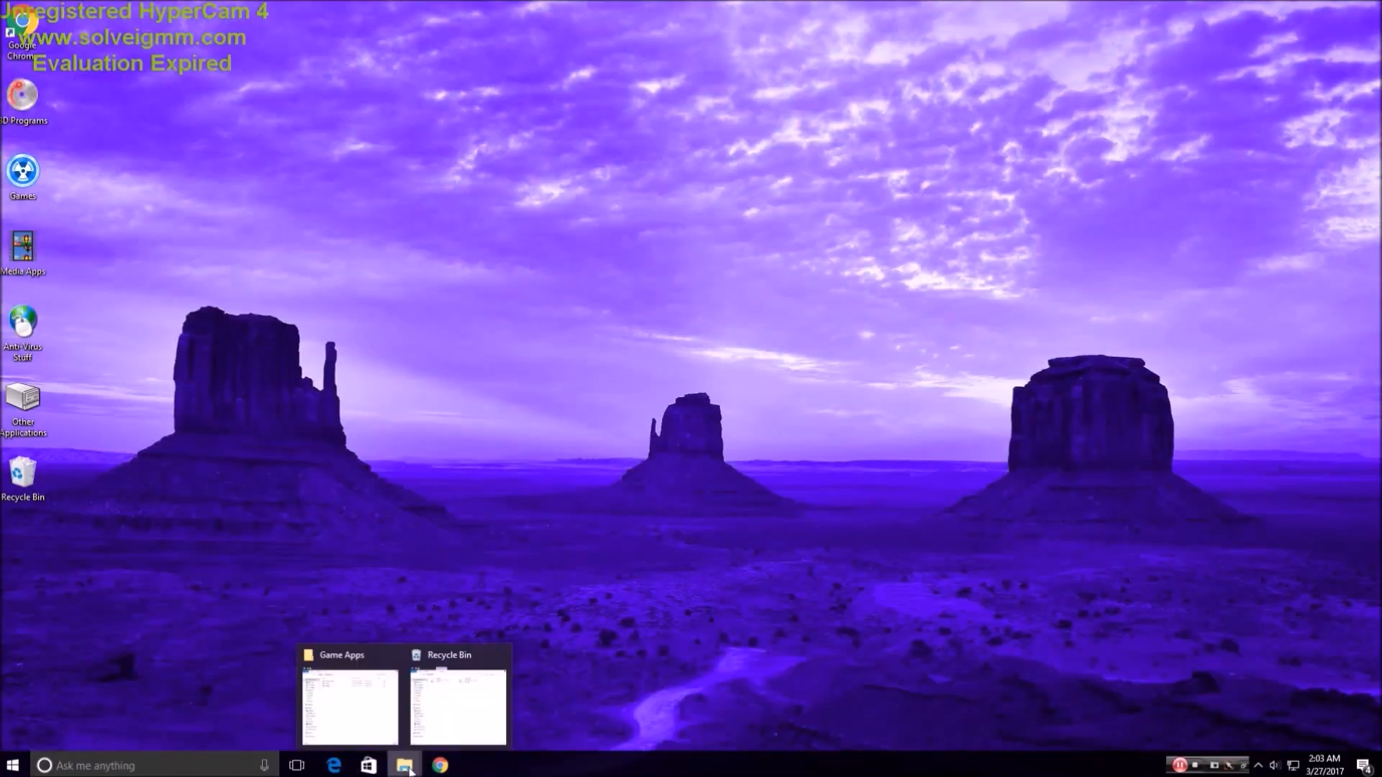
left_click(346, 703)
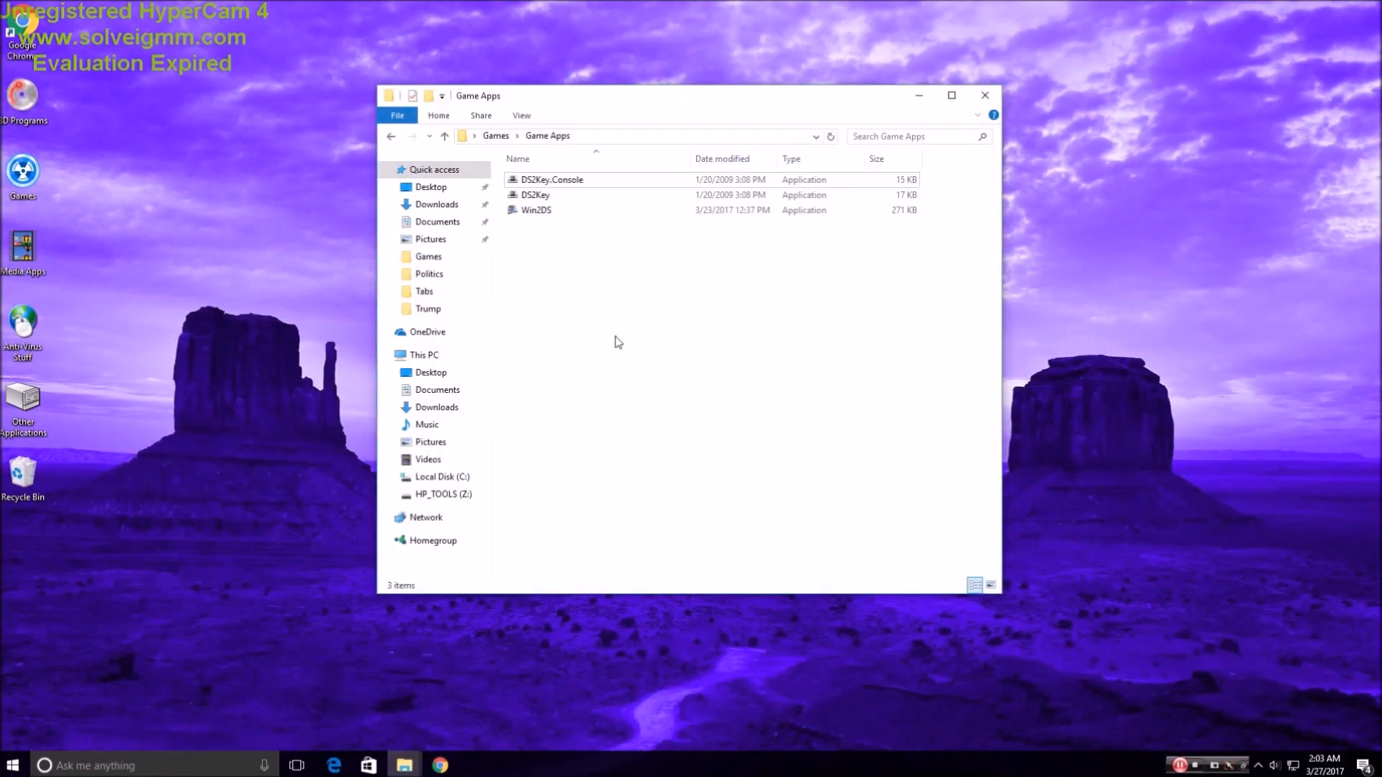
mouse_move(667, 238)
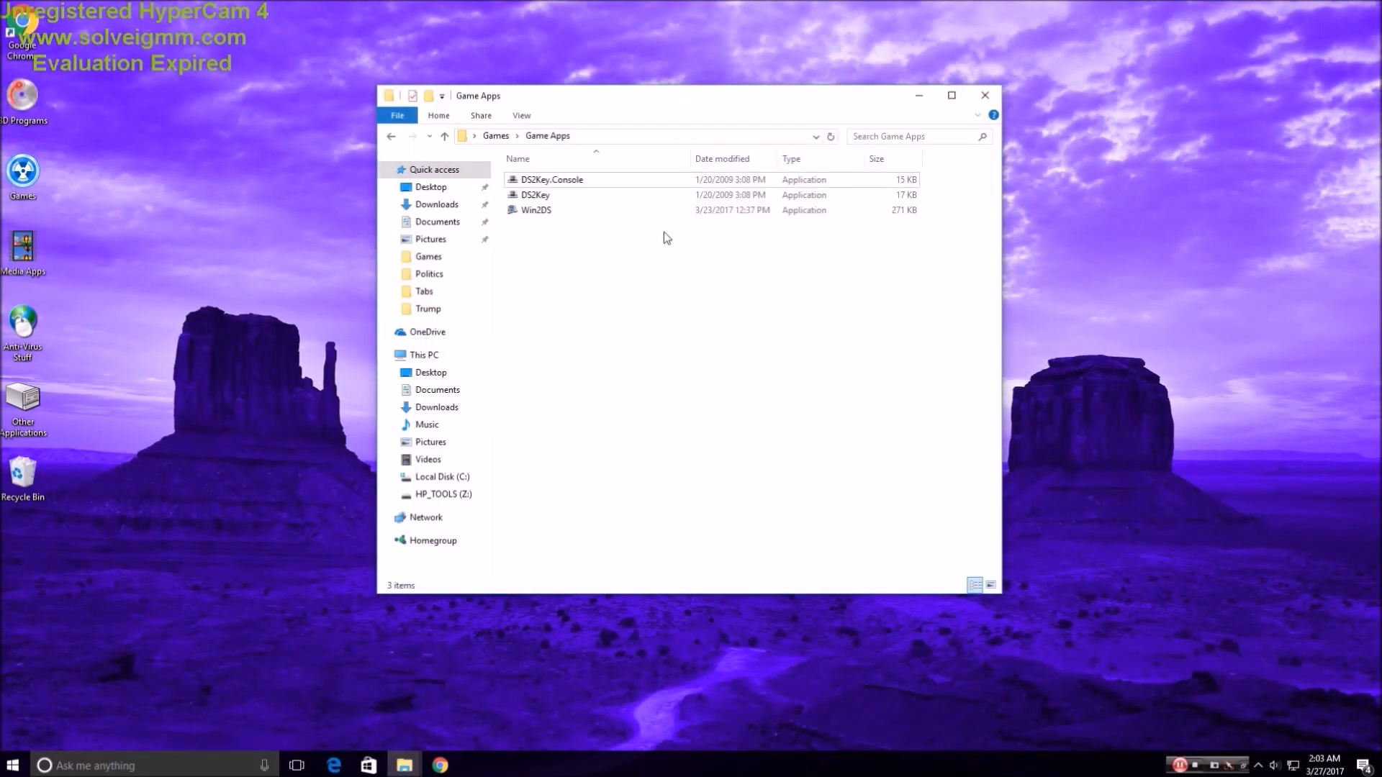
left_click(534, 195)
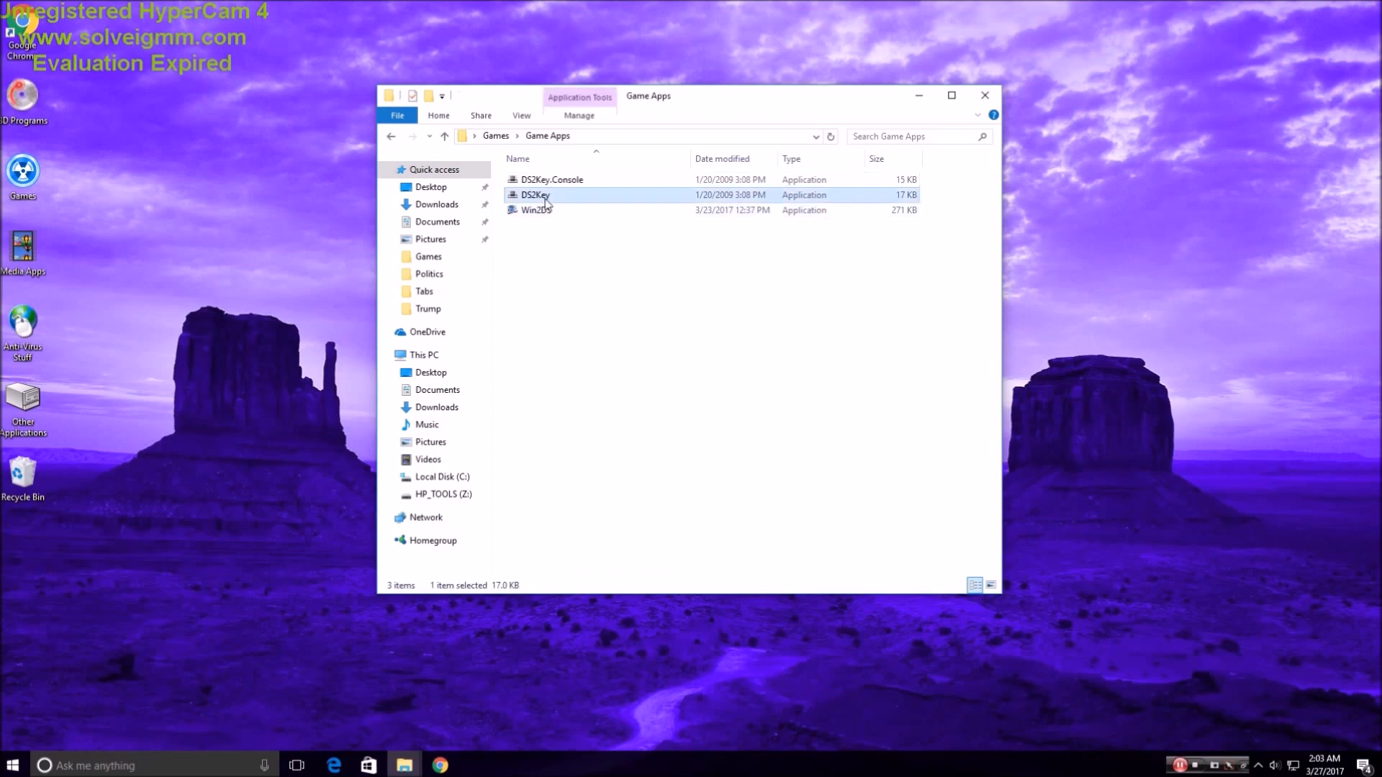
left_click(552, 179)
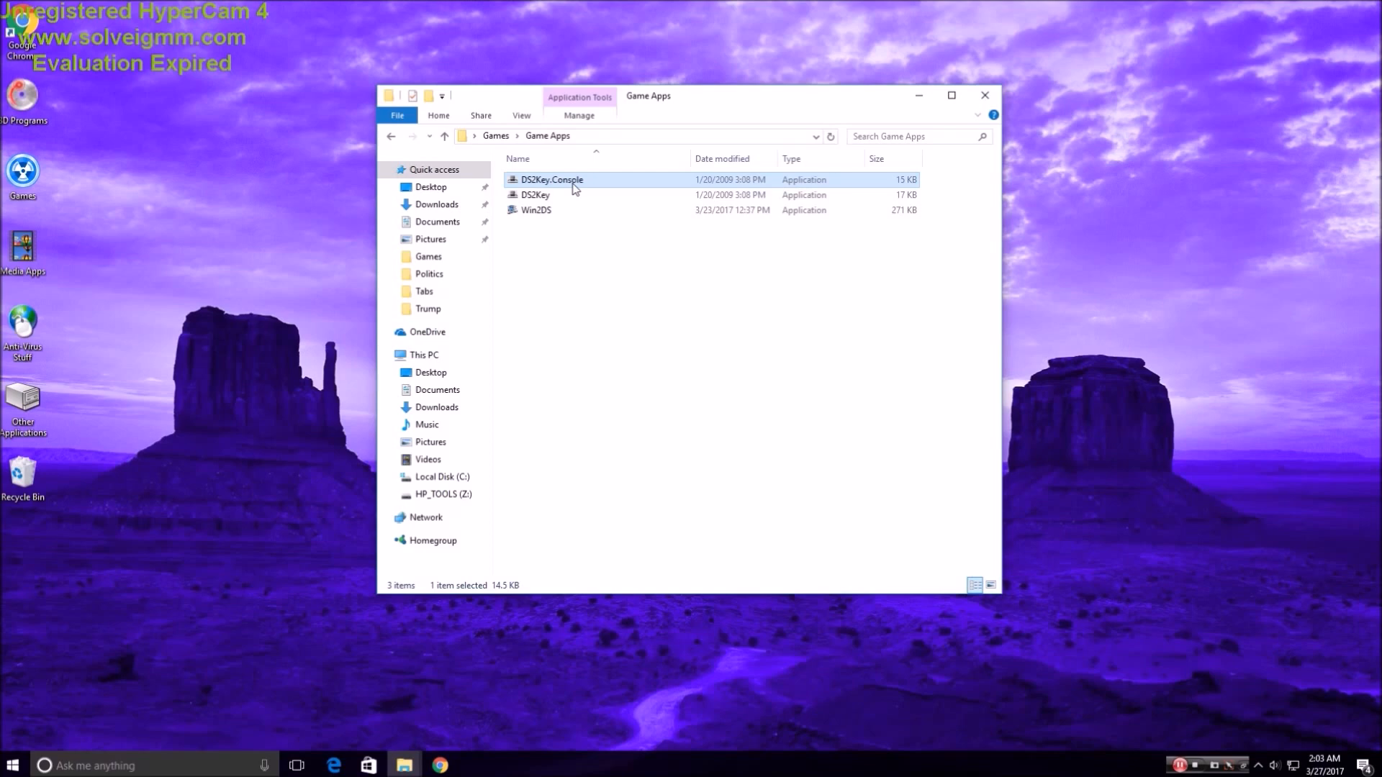
left_click(535, 209)
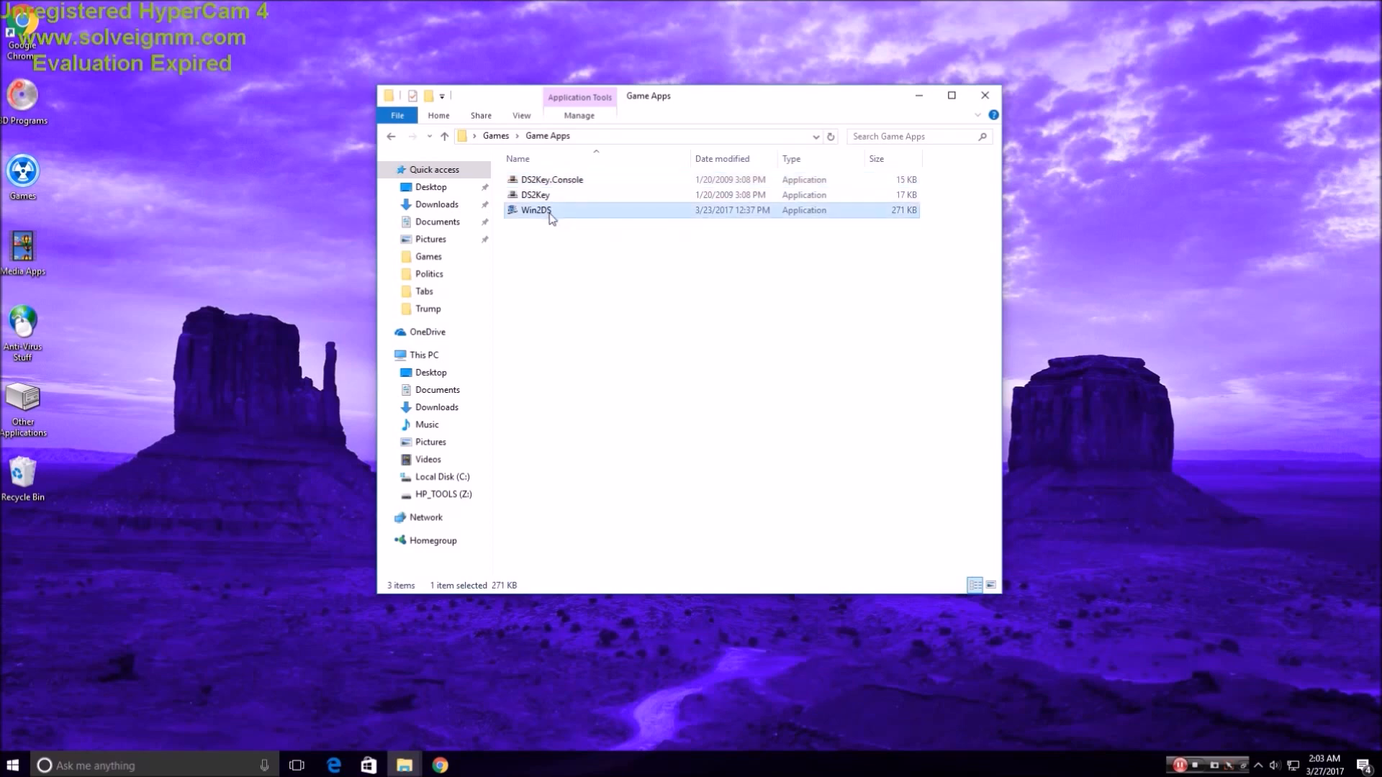
mouse_move(535, 209)
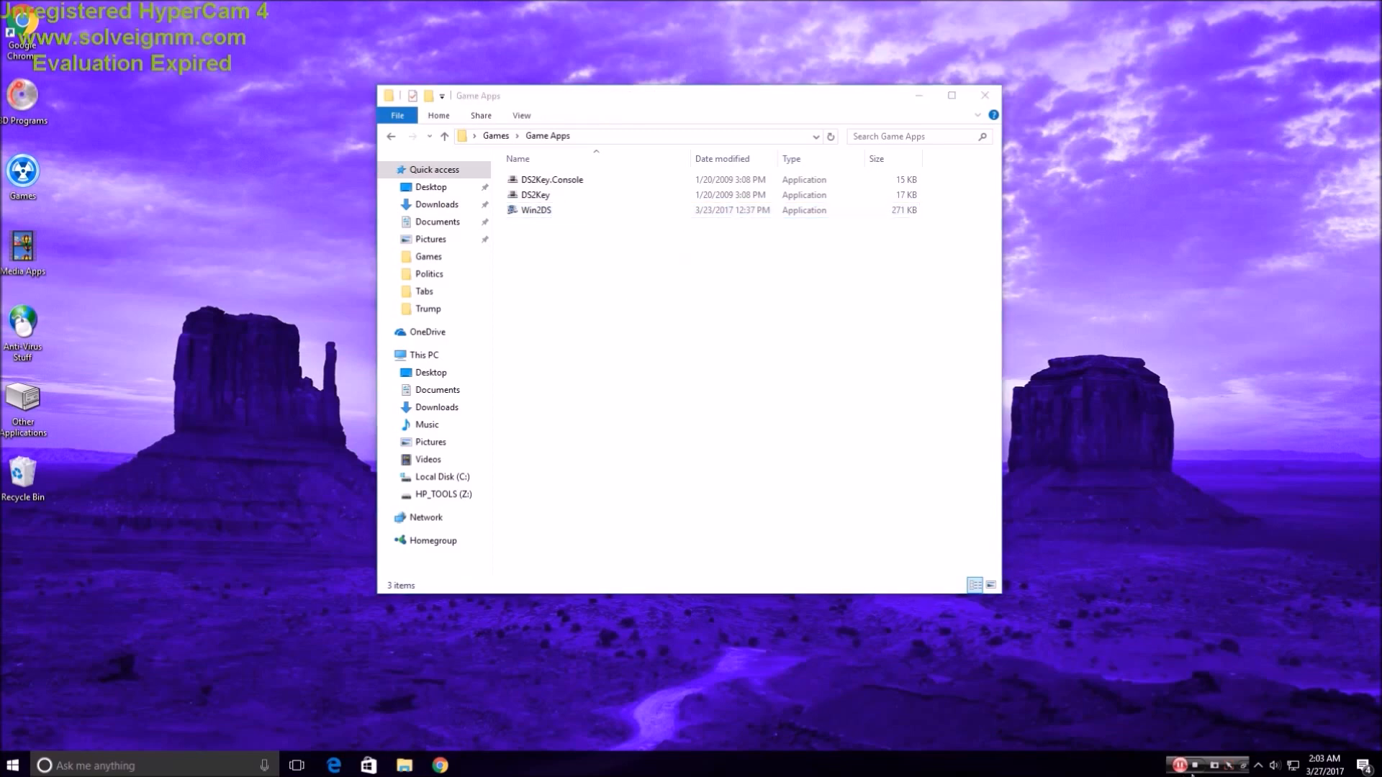
Step: Bring the DSPad GameBrew page back up in Chrome and select its title
left_click(985, 94)
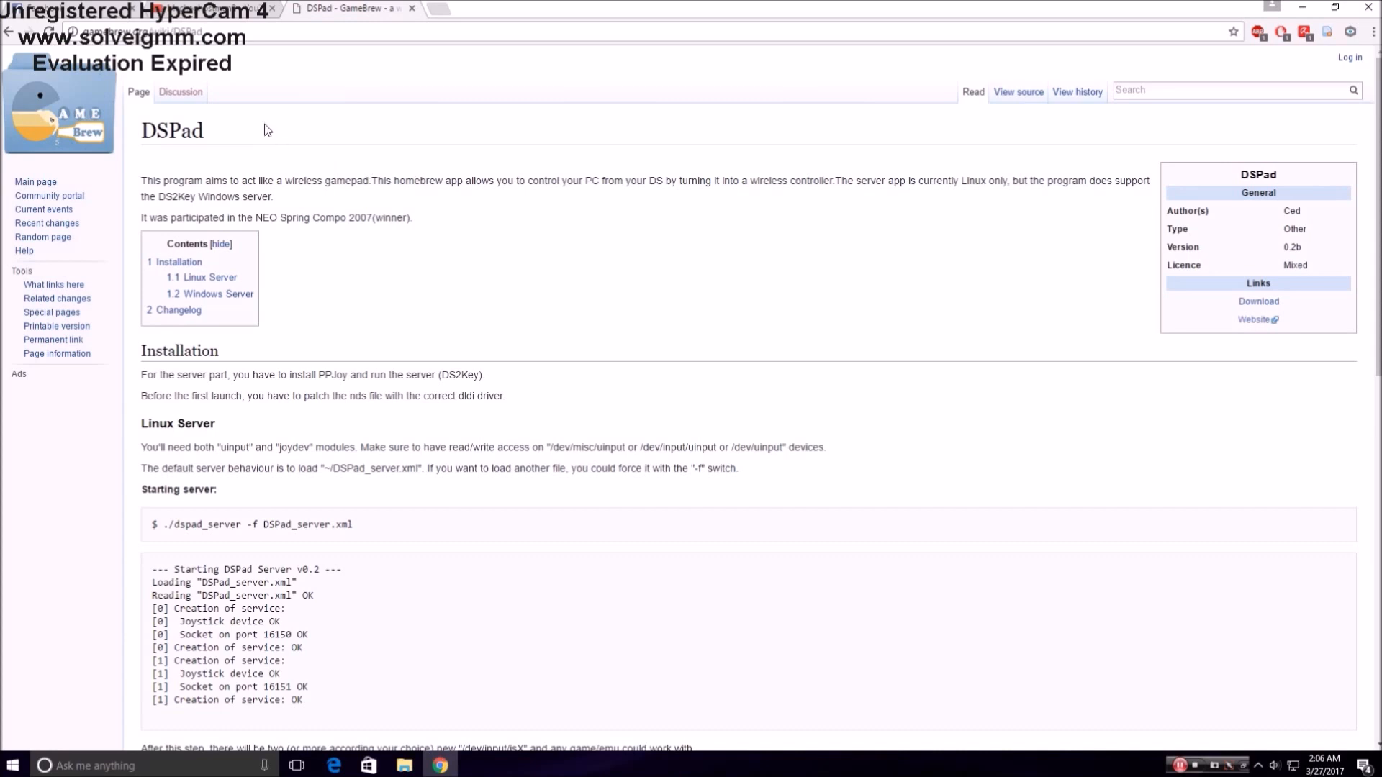
double_click(172, 131)
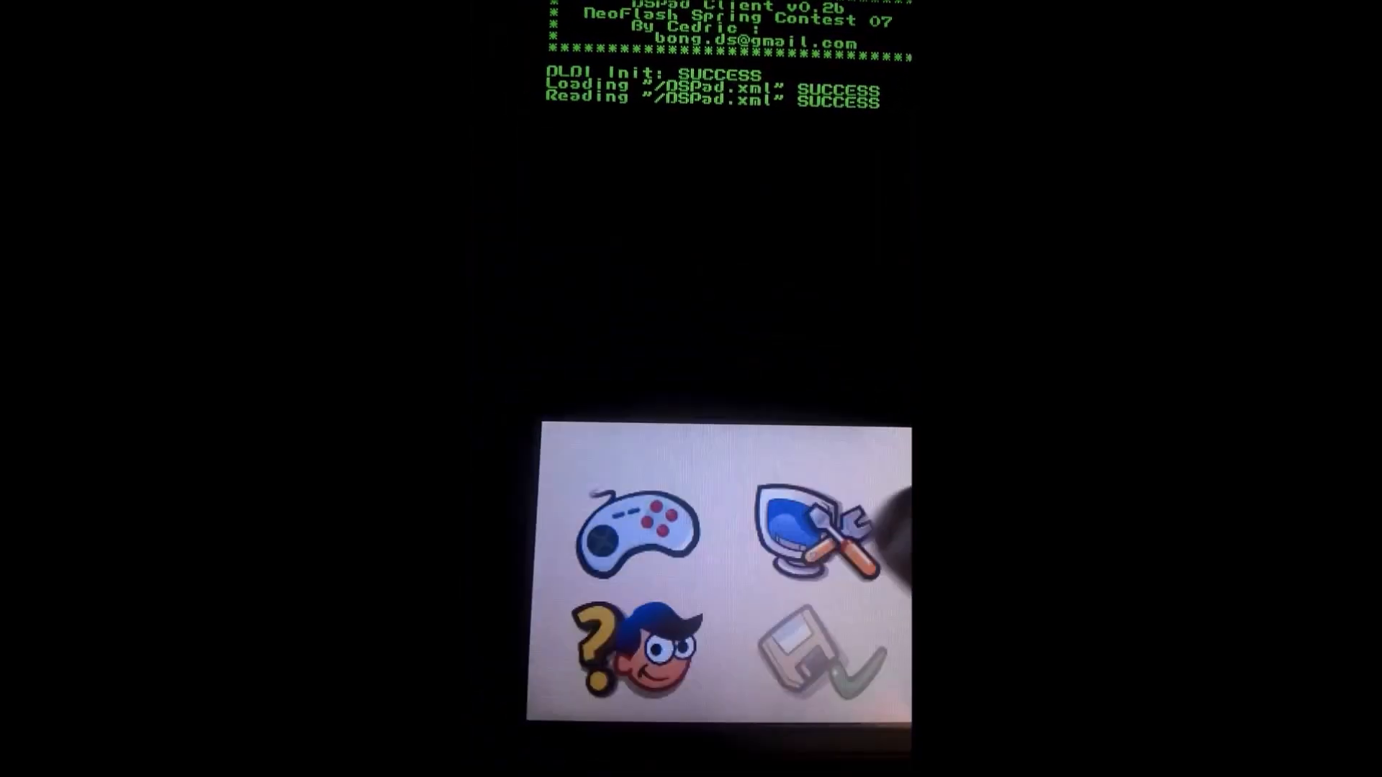
Step: Open DSPad's Settings from the monitor-and-tools icon on the main menu
left_click(811, 538)
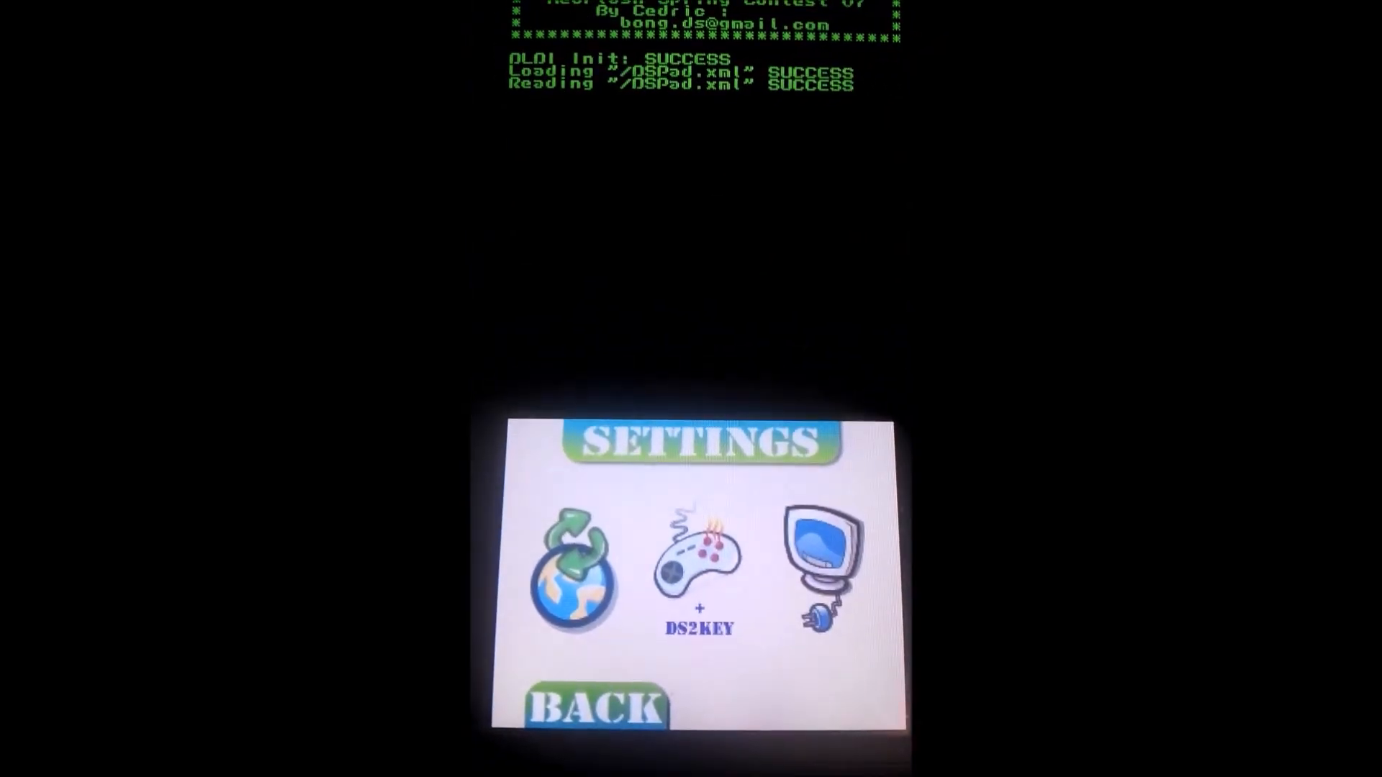
Step: Confirm DSPad's local and server ports both read 9501, then return to Settings
left_click(820, 555)
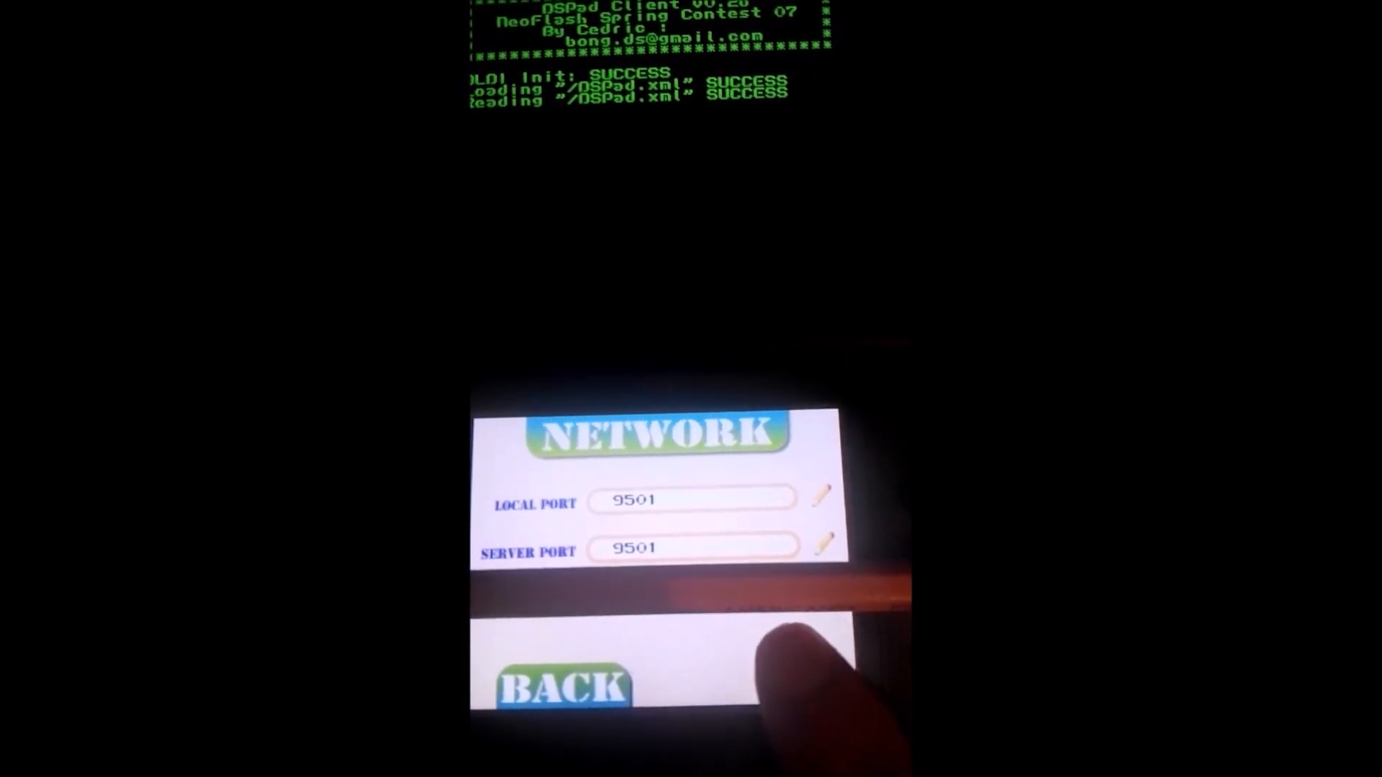
left_click(562, 686)
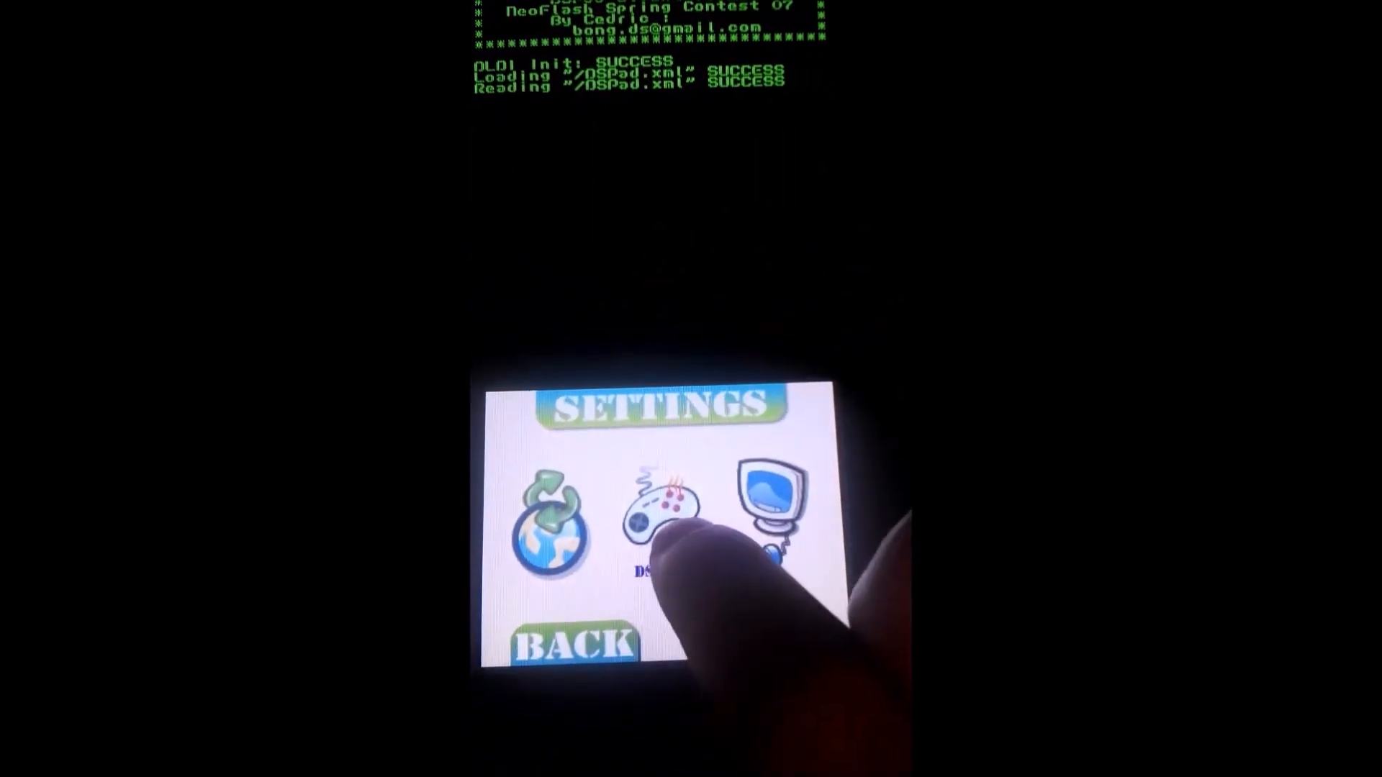
Step: Start DSPad's gamepad mode targeting the DS2Key server
left_click(656, 506)
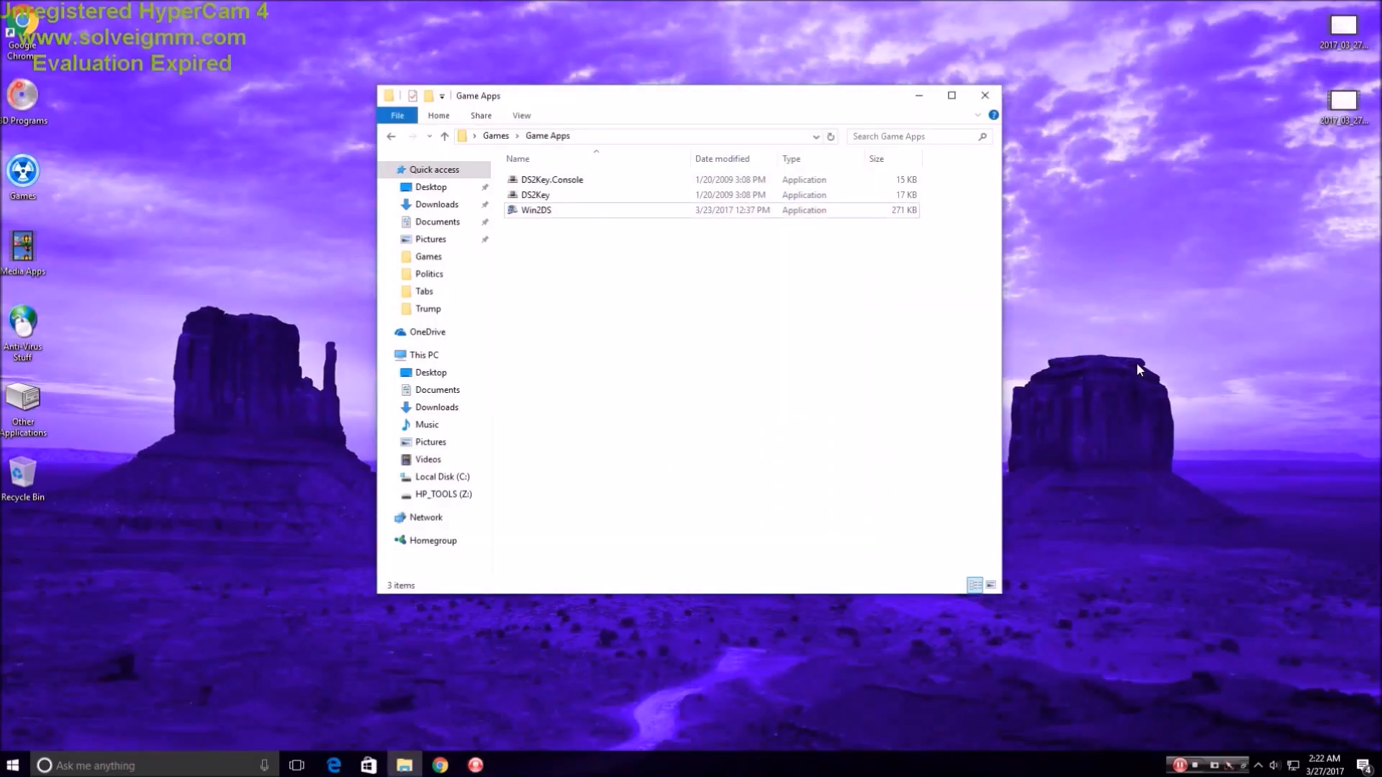
mouse_move(621, 156)
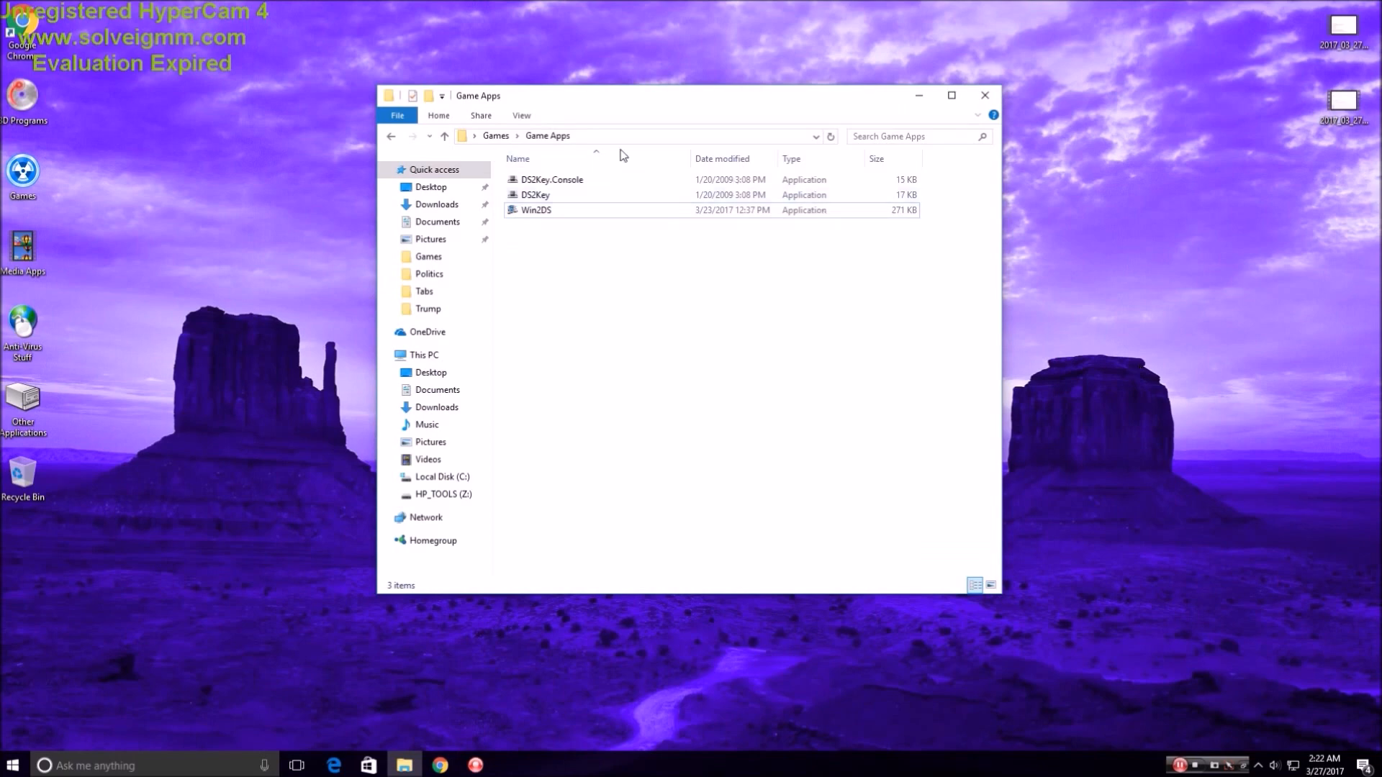
mouse_move(552, 182)
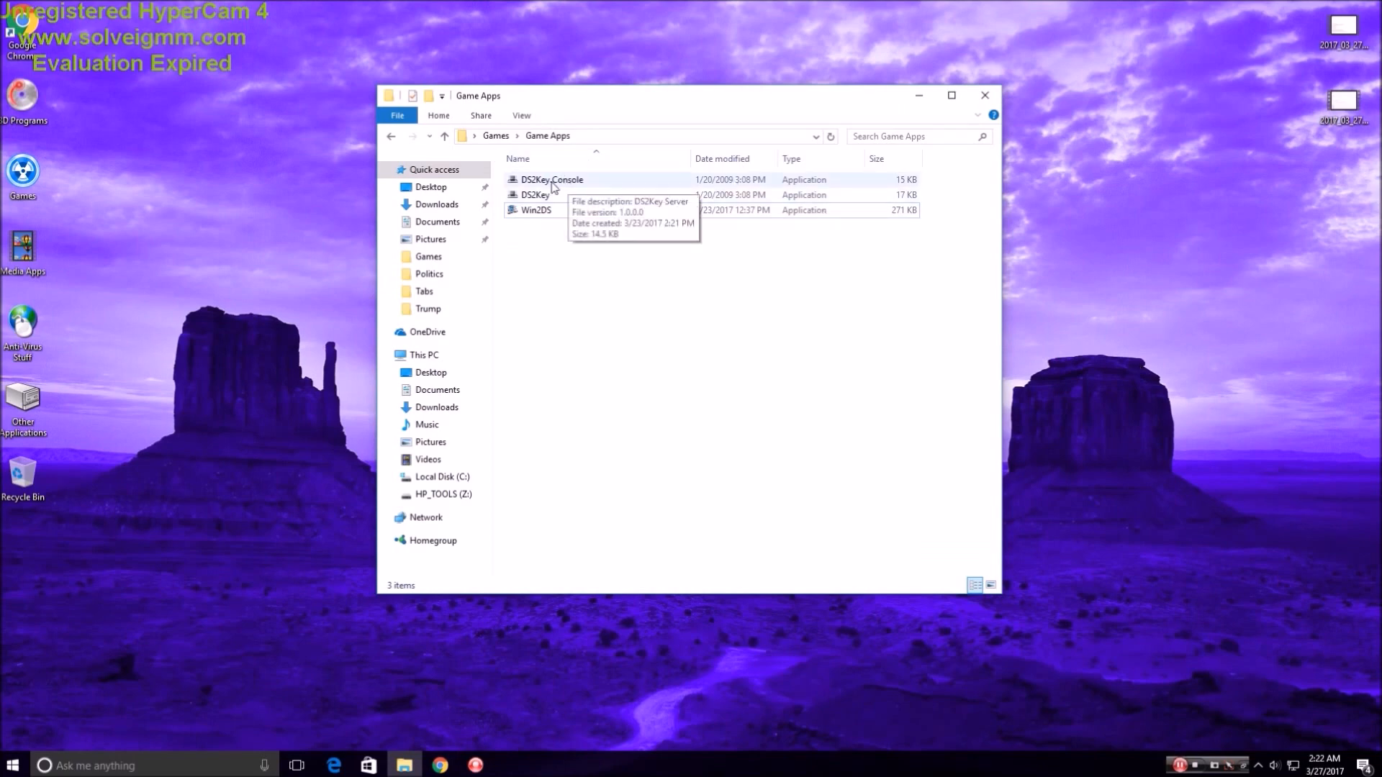
Step: Launch DS2Key.Console.exe twice so it listens on UDP 9501 and receives profile 0
double_click(552, 180)
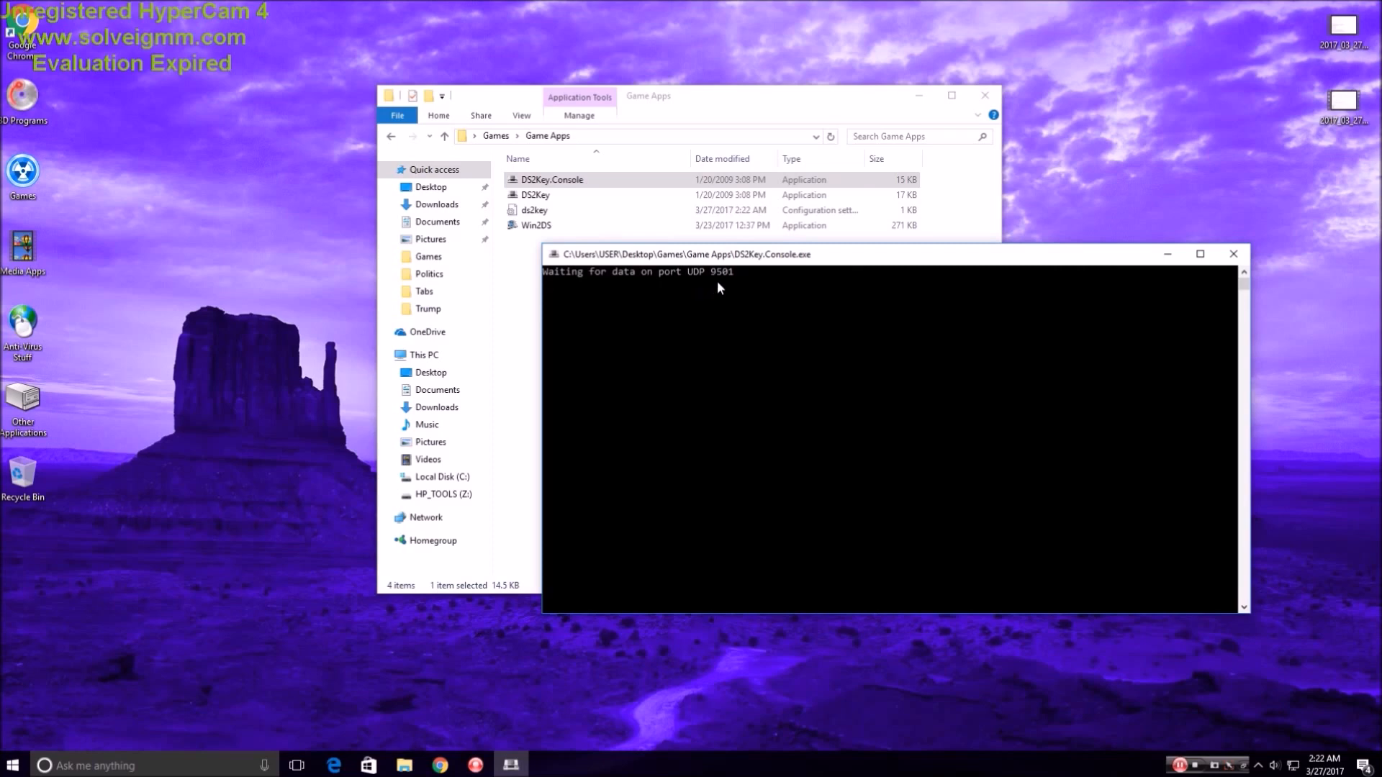
mouse_move(1151, 264)
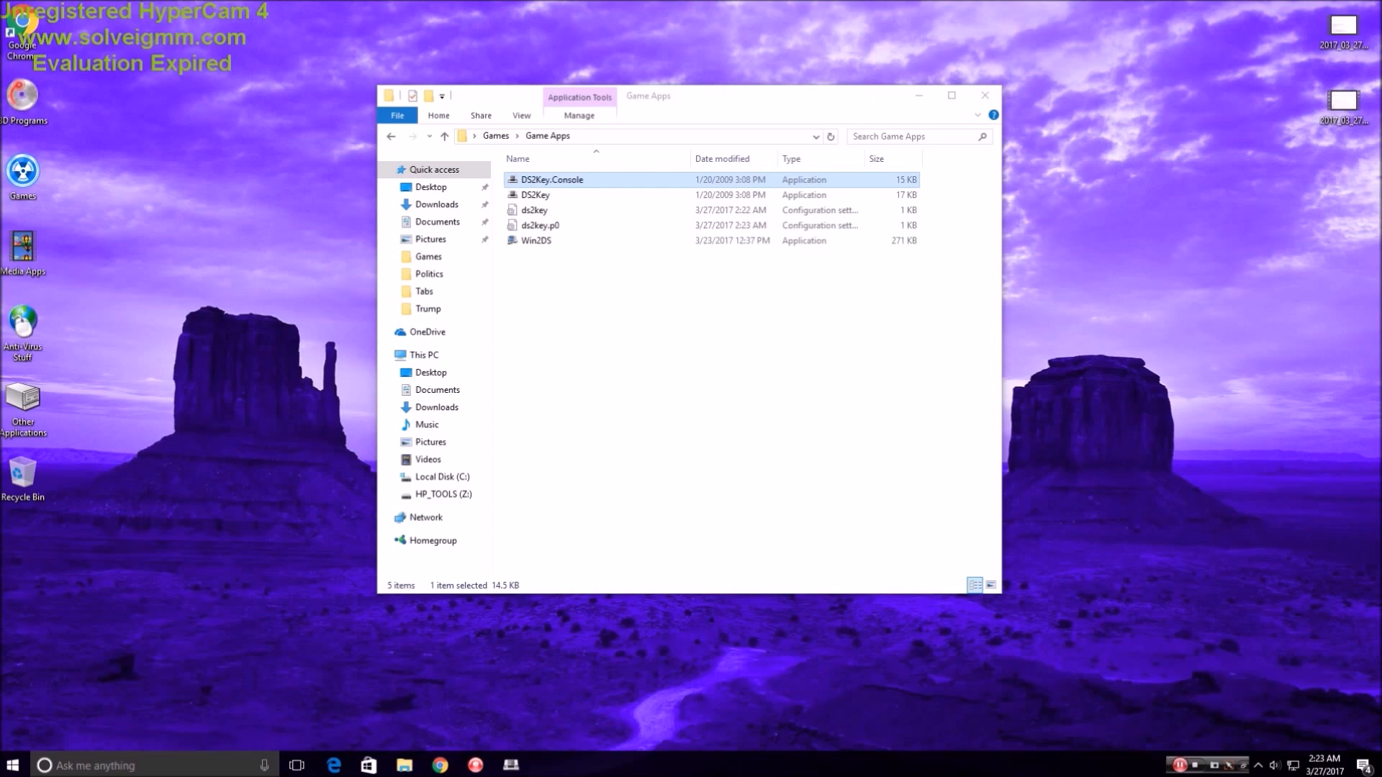
double_click(553, 180)
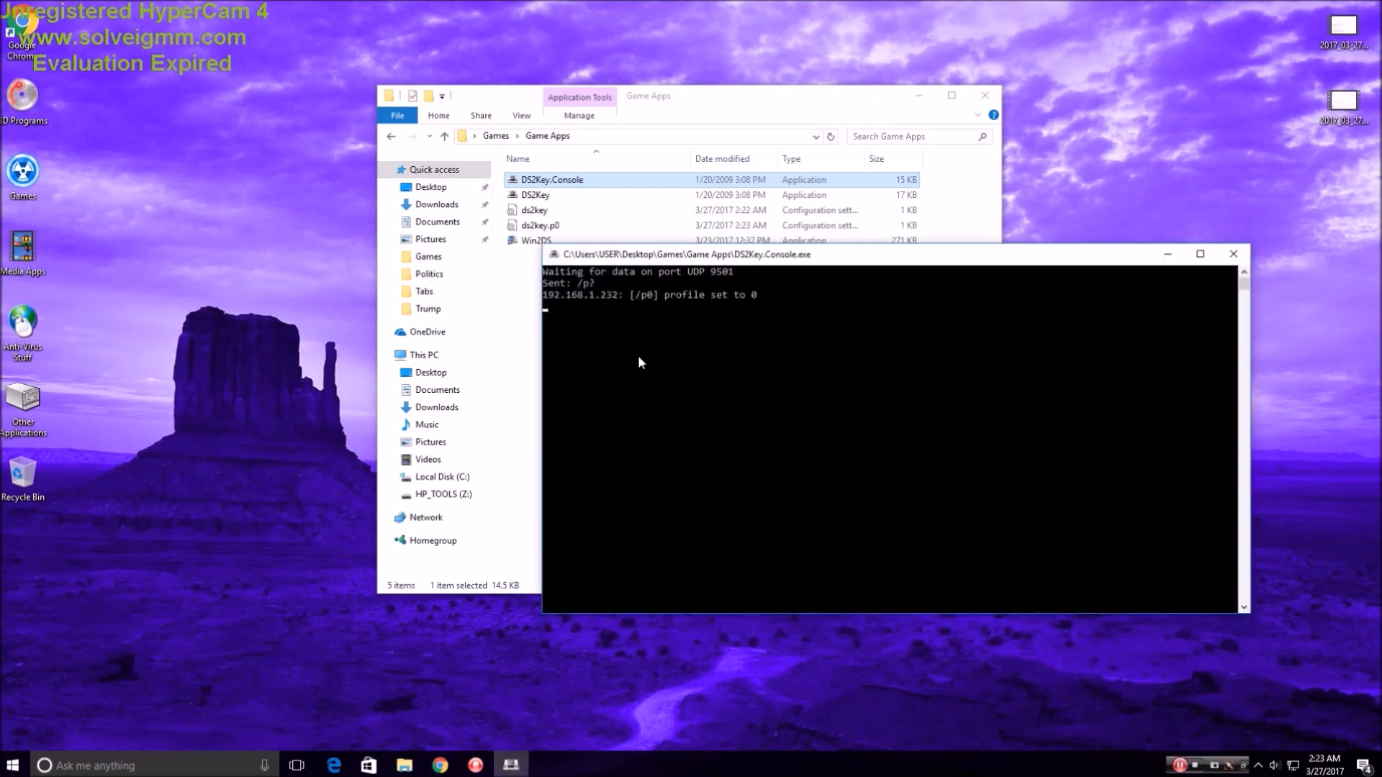
mouse_move(696, 308)
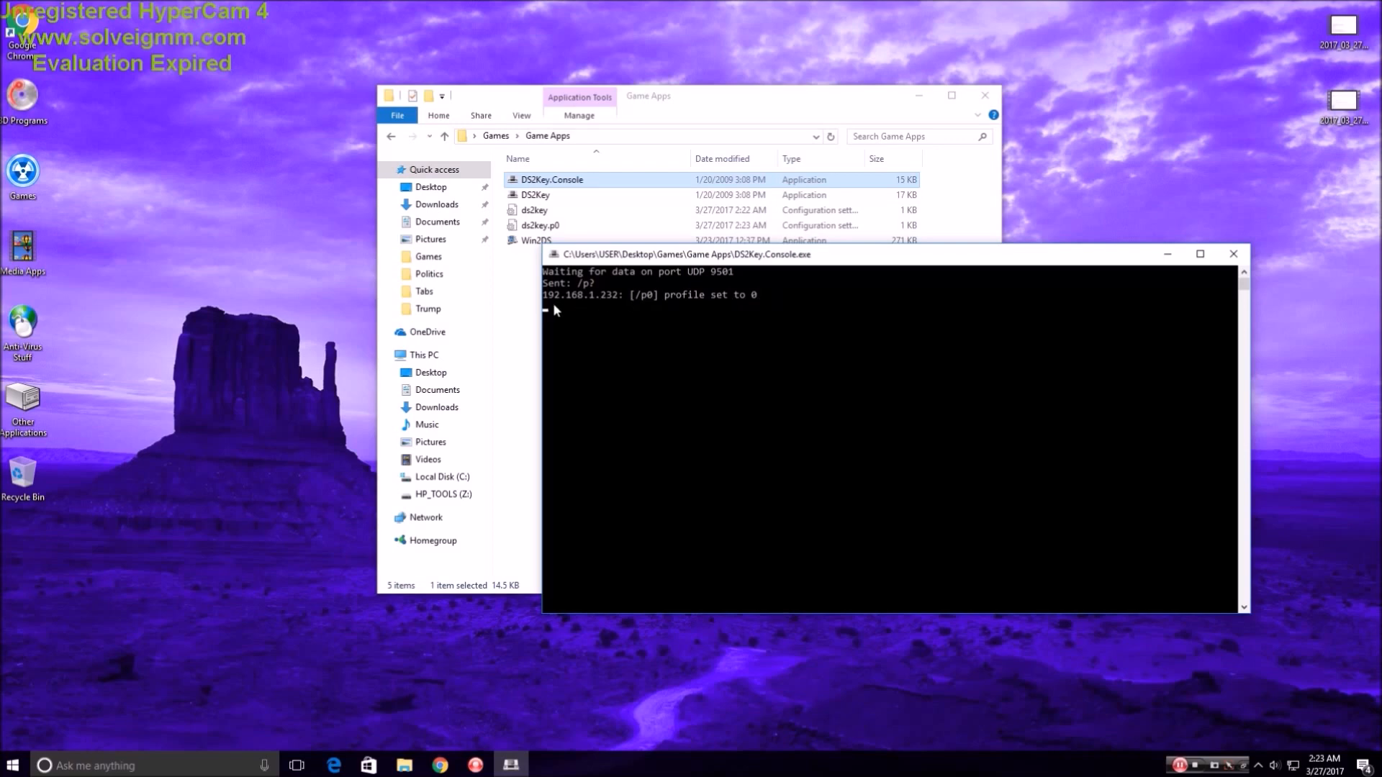
mouse_move(1036, 282)
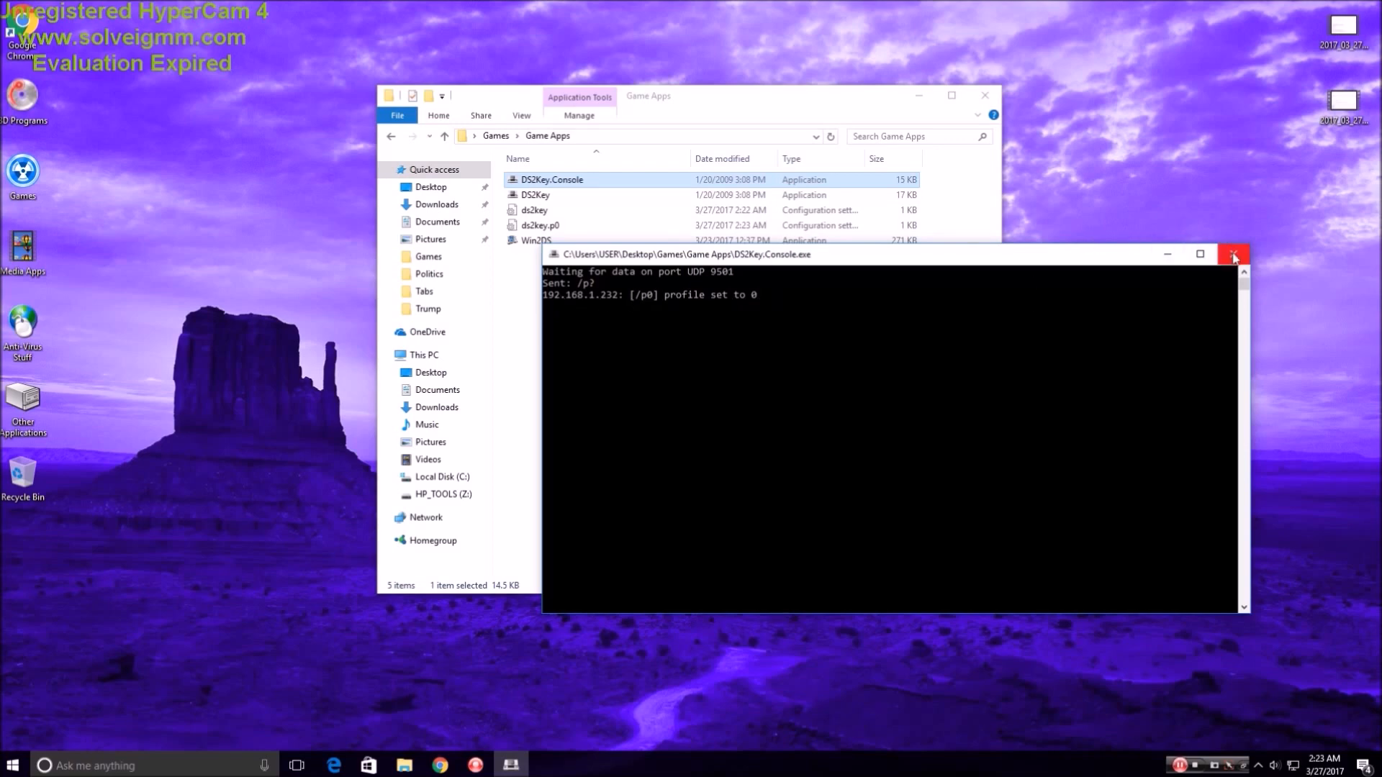
Step: Close the DS2Key.Console window, relaunch it, and close it again
left_click(1234, 254)
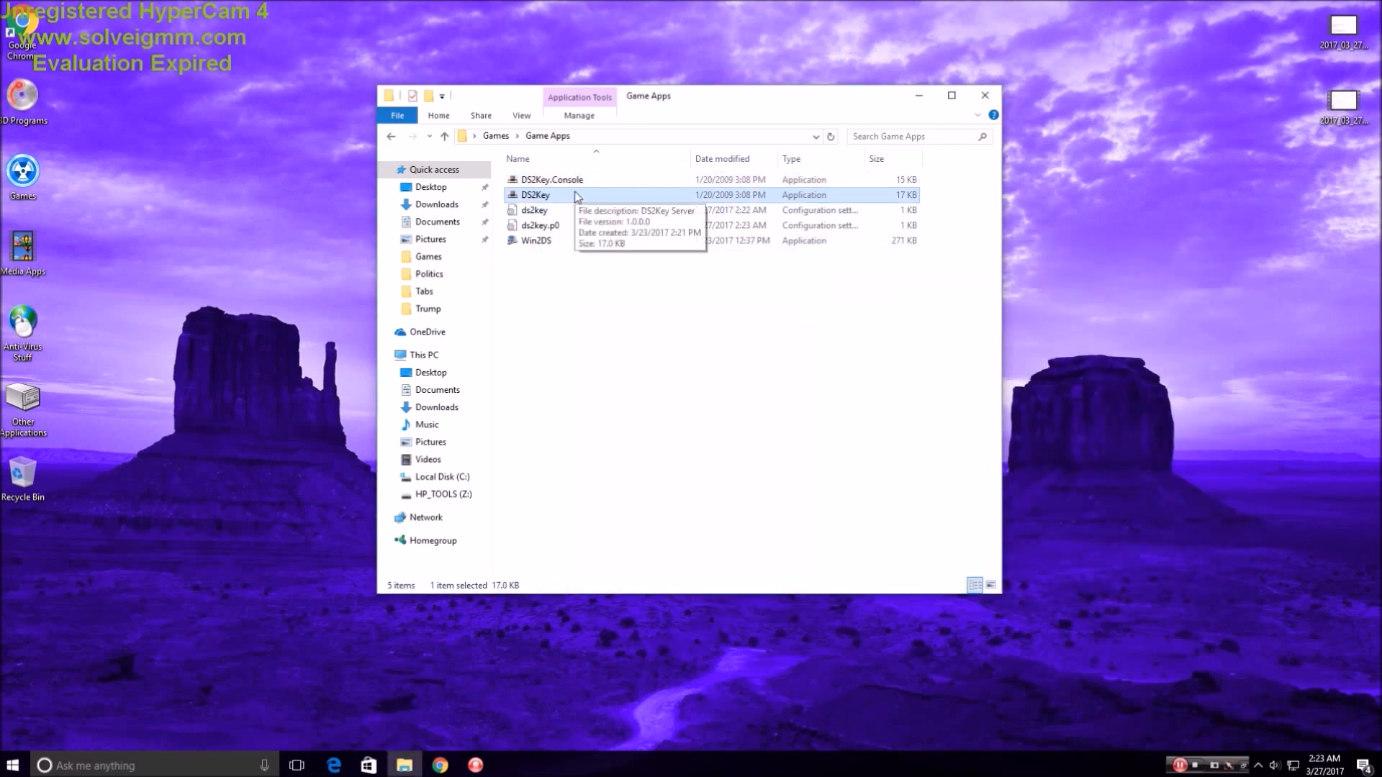
double_click(550, 179)
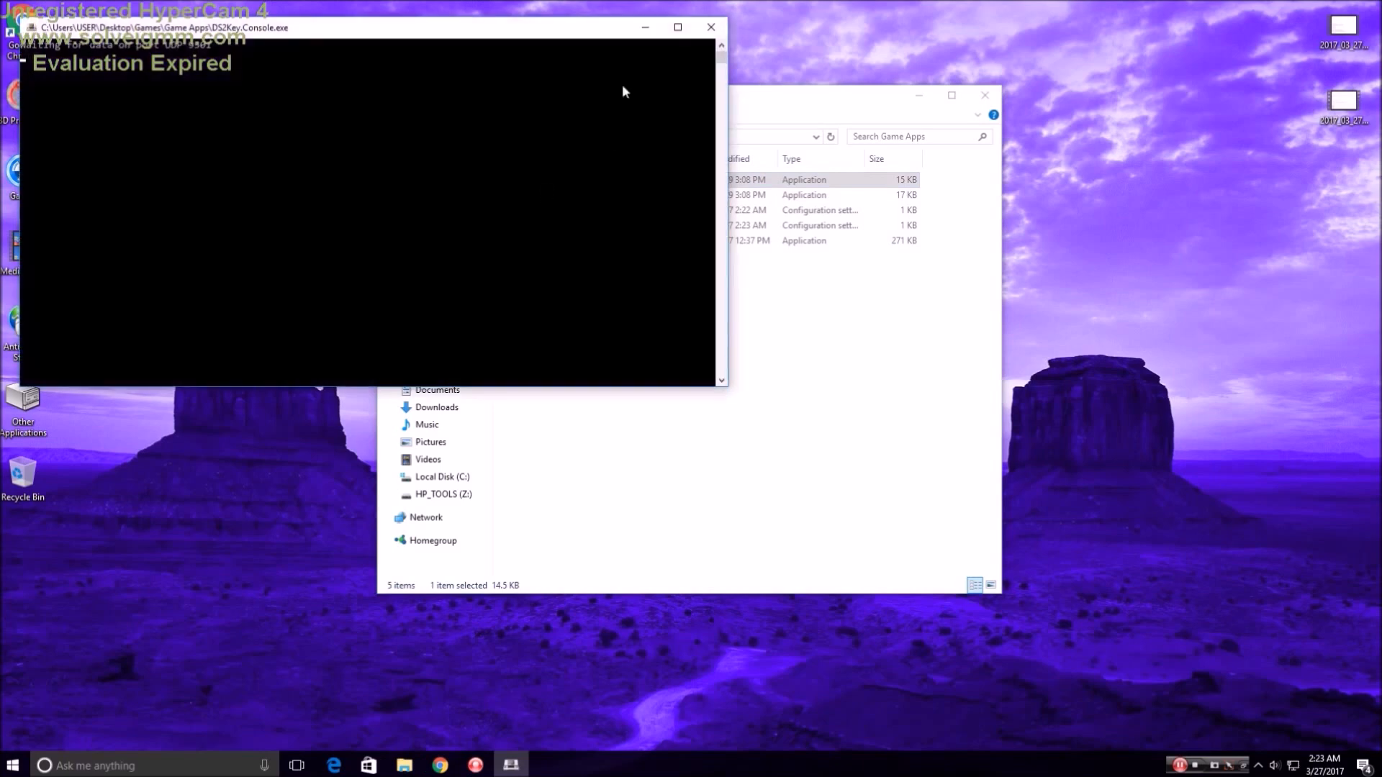
mouse_move(710, 27)
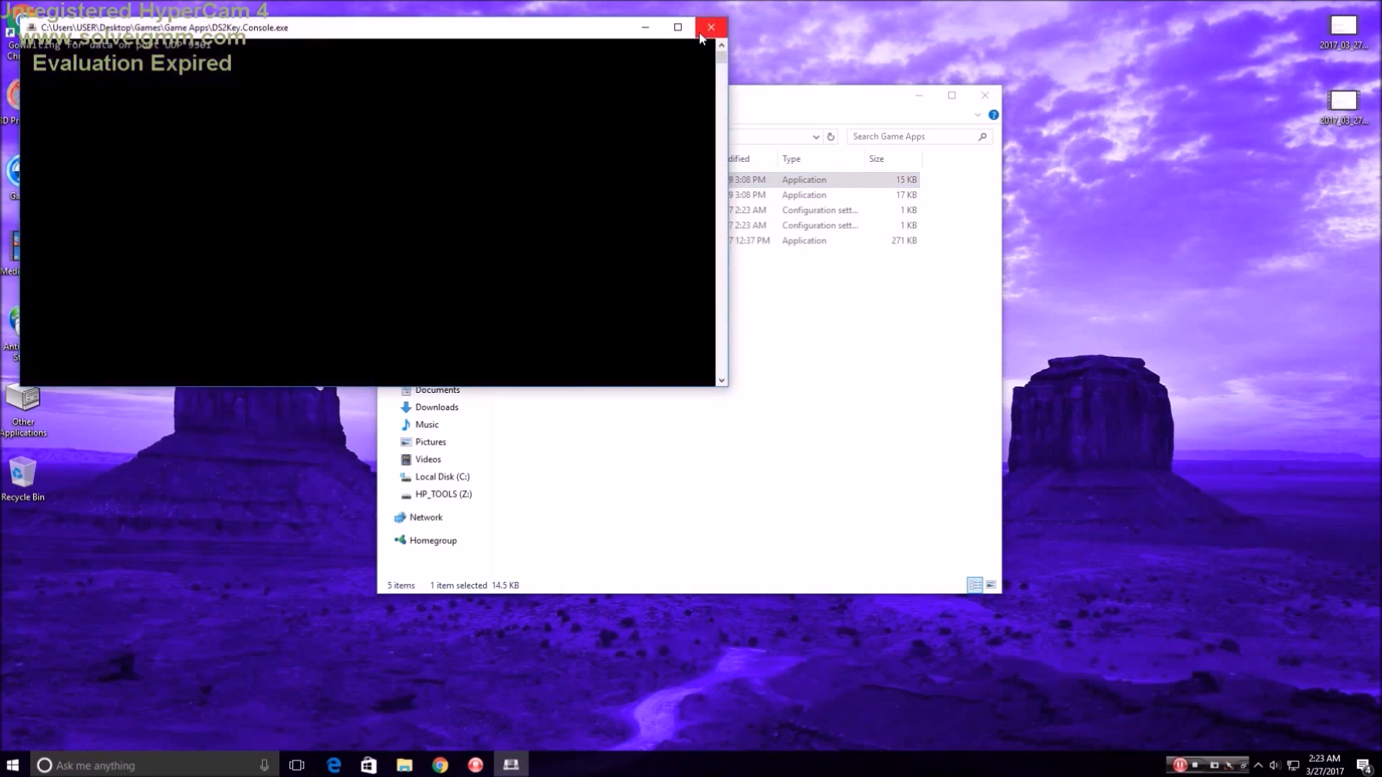
left_click(711, 28)
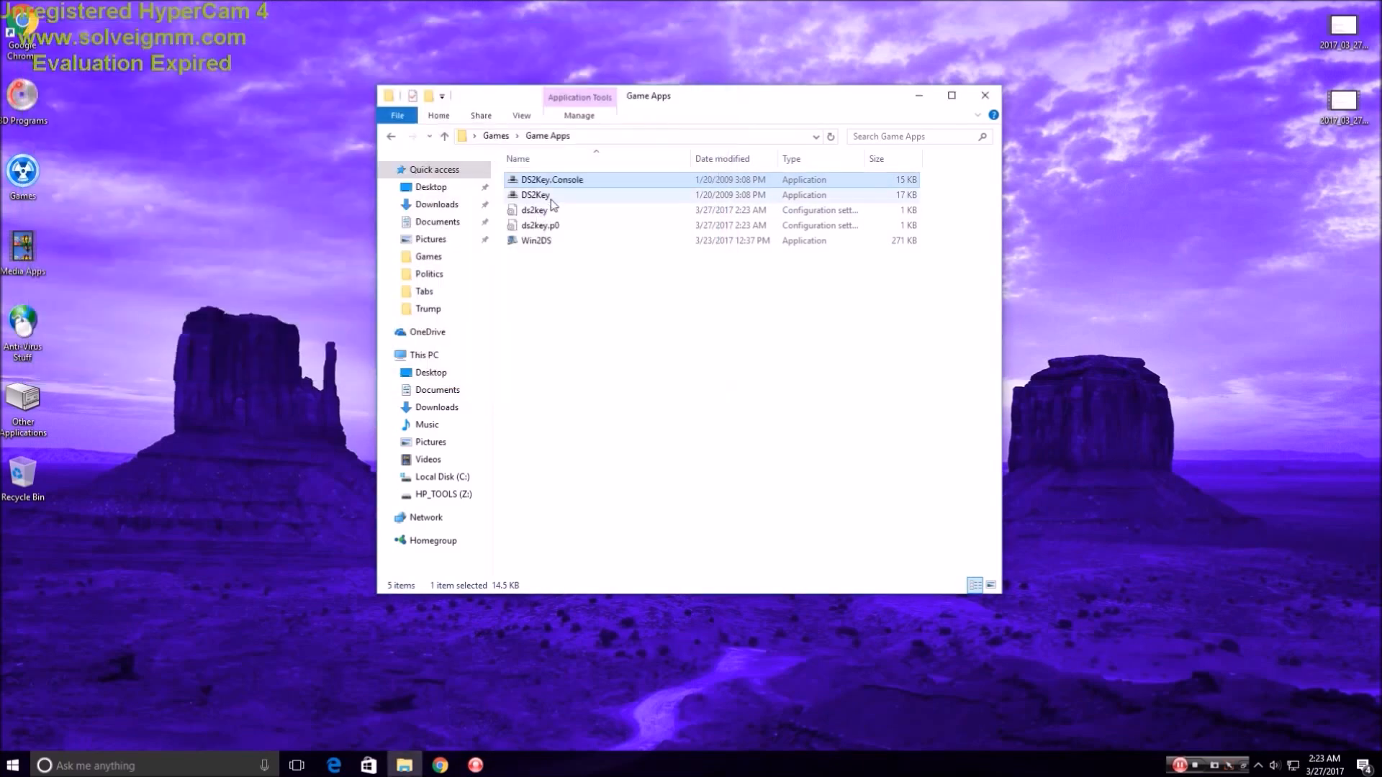
Step: View and close DS2Key's button mappings, then select the ds2key, ds2key.p0 and DS2Key.Console files
double_click(534, 195)
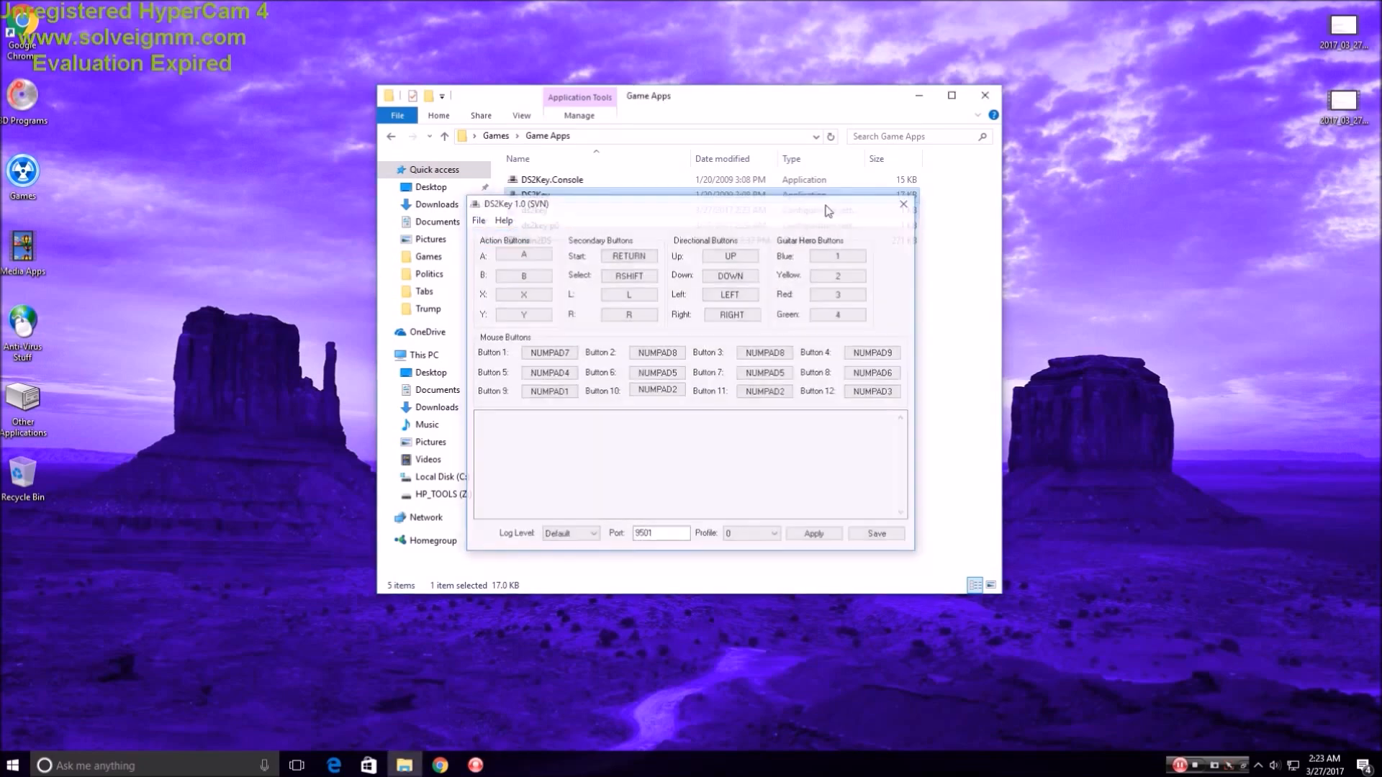
left_click(903, 203)
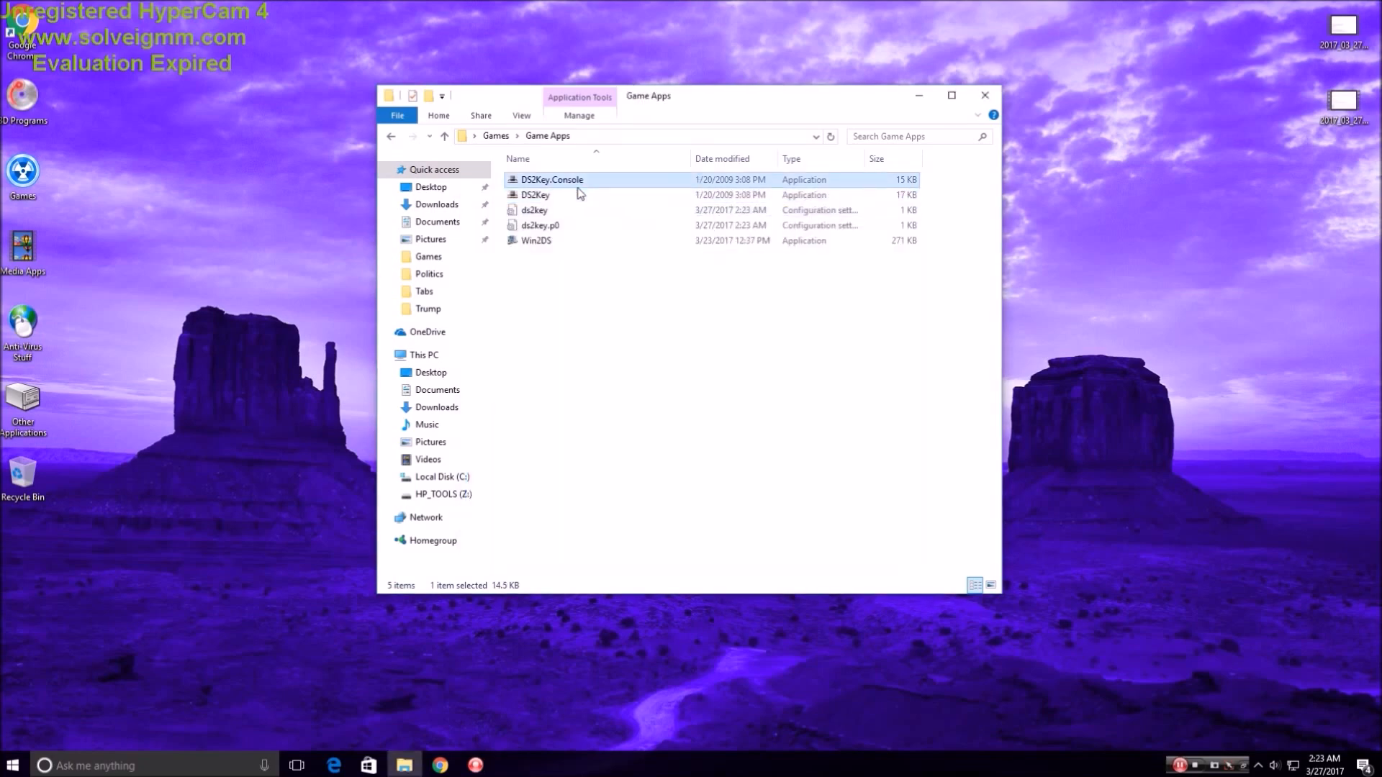
left_click(534, 210)
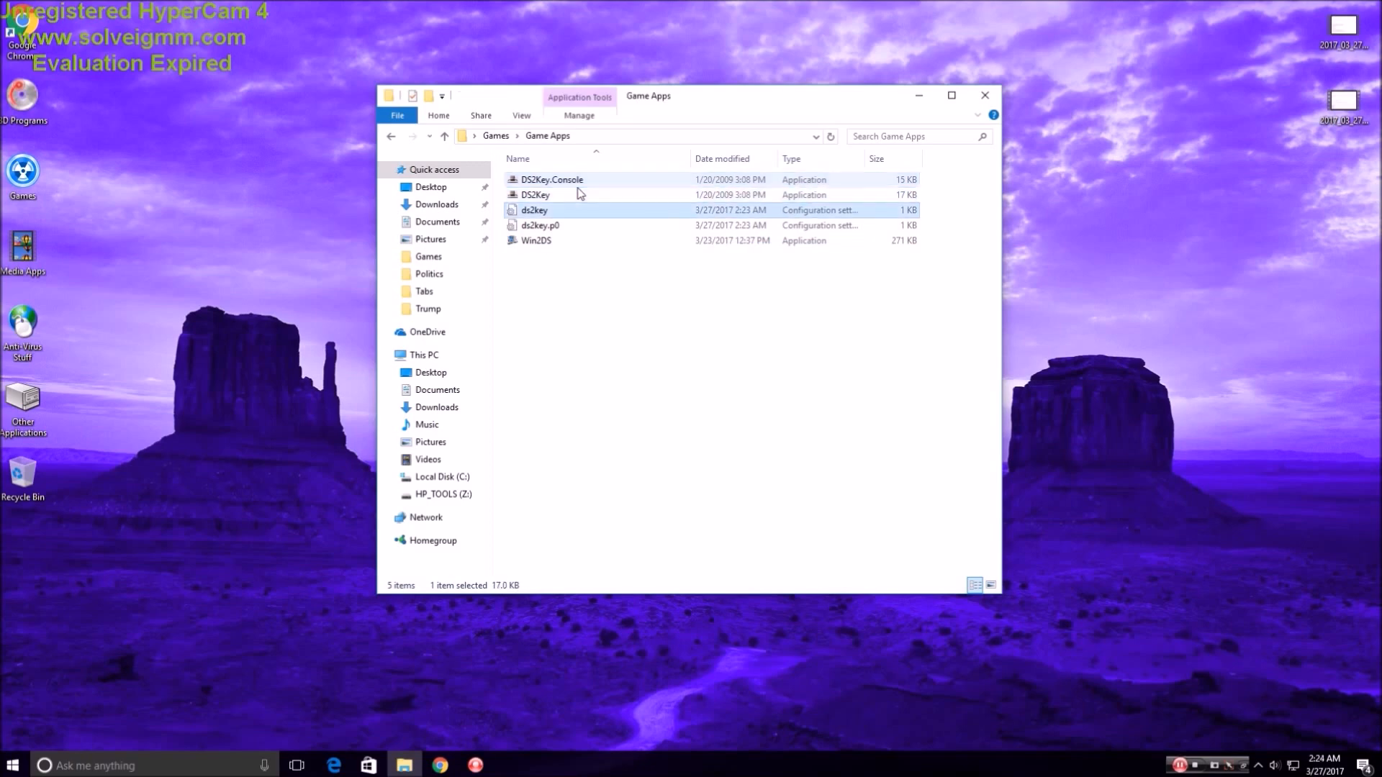
left_click(539, 225)
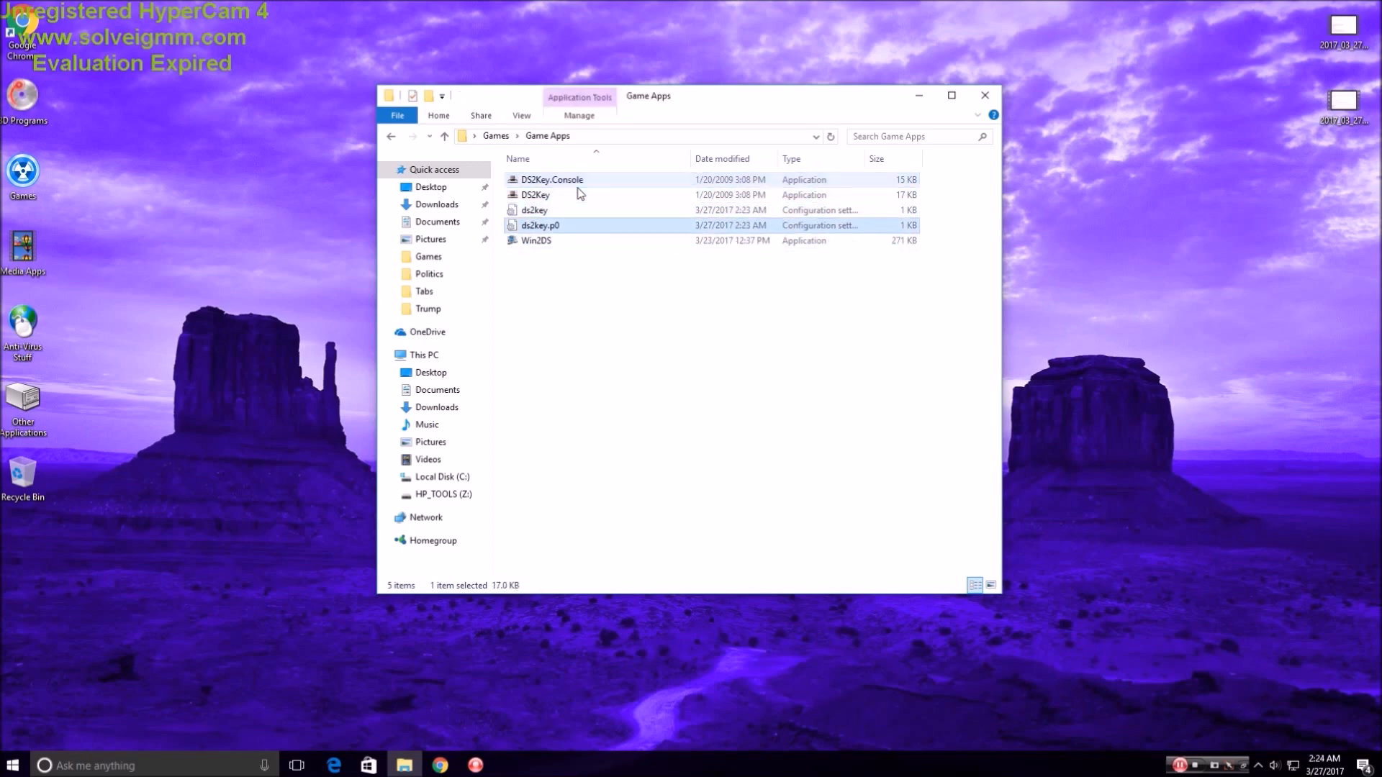
left_click(552, 179)
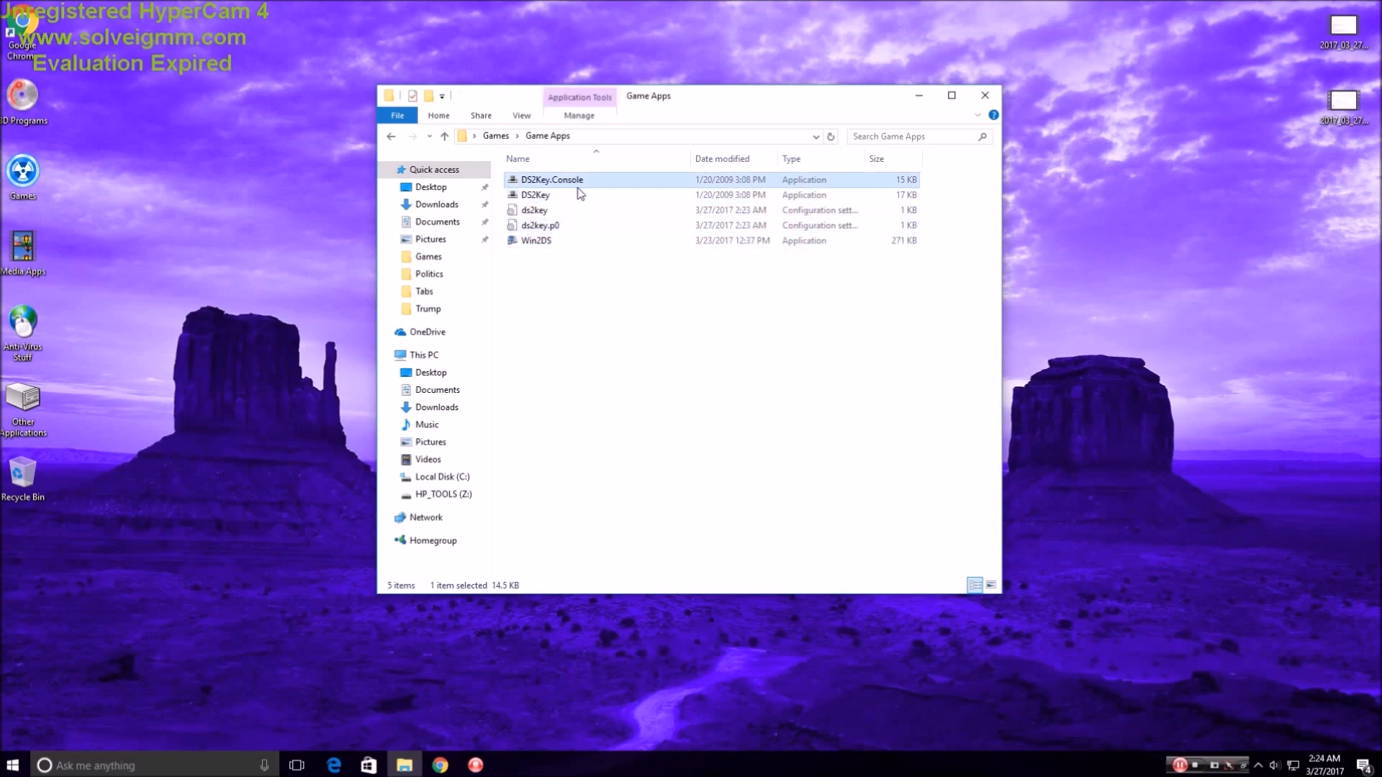
mouse_move(552, 180)
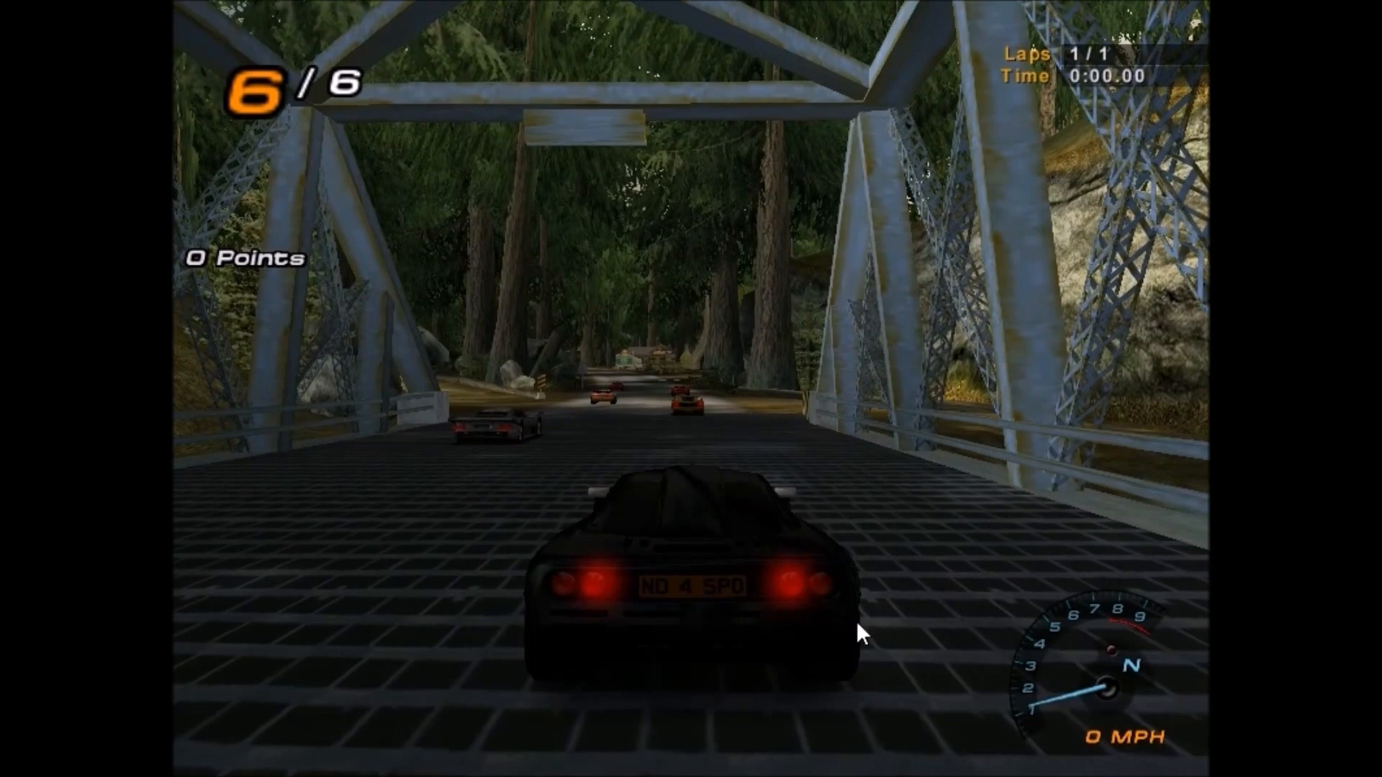
Step: Pause Need for Speed: Hot Pursuit 2 with Escape and choose Resume Race
key("Escape")
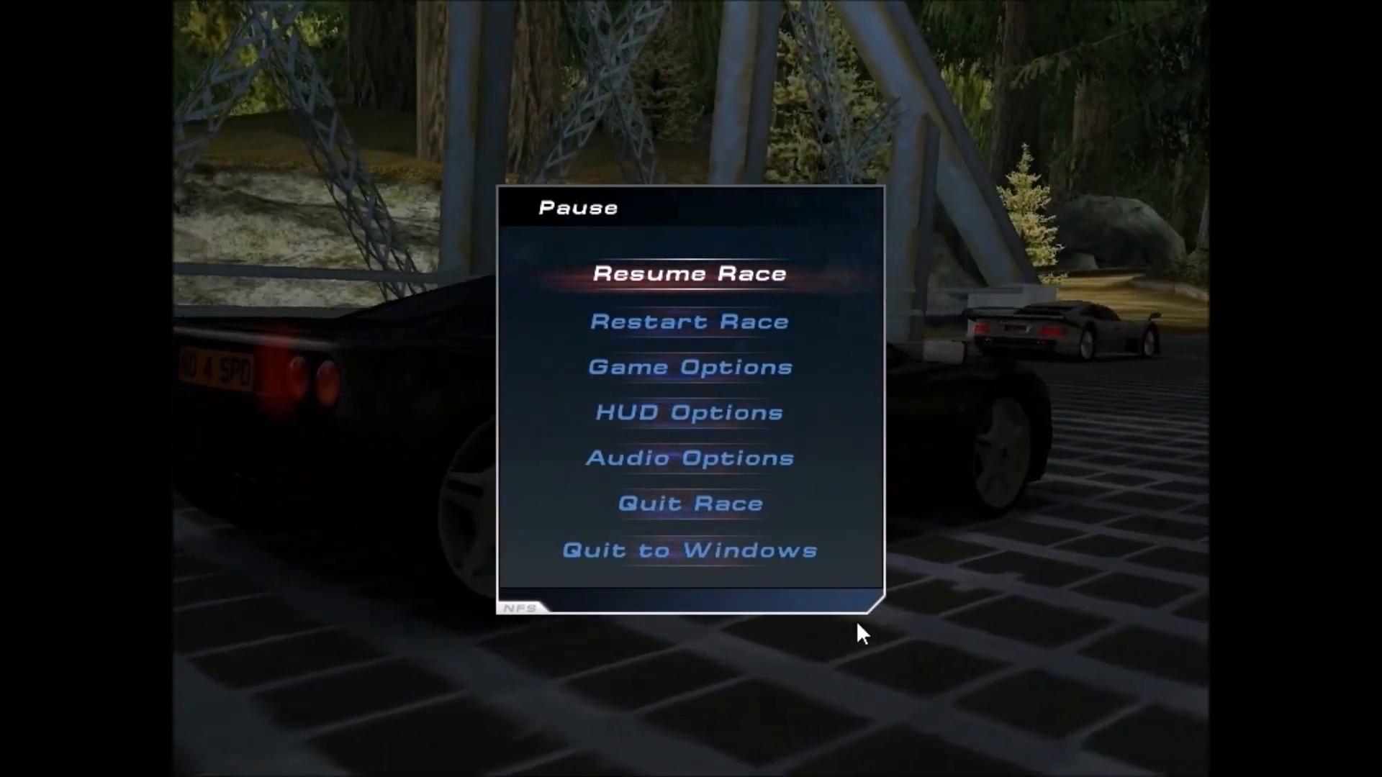
left_click(689, 274)
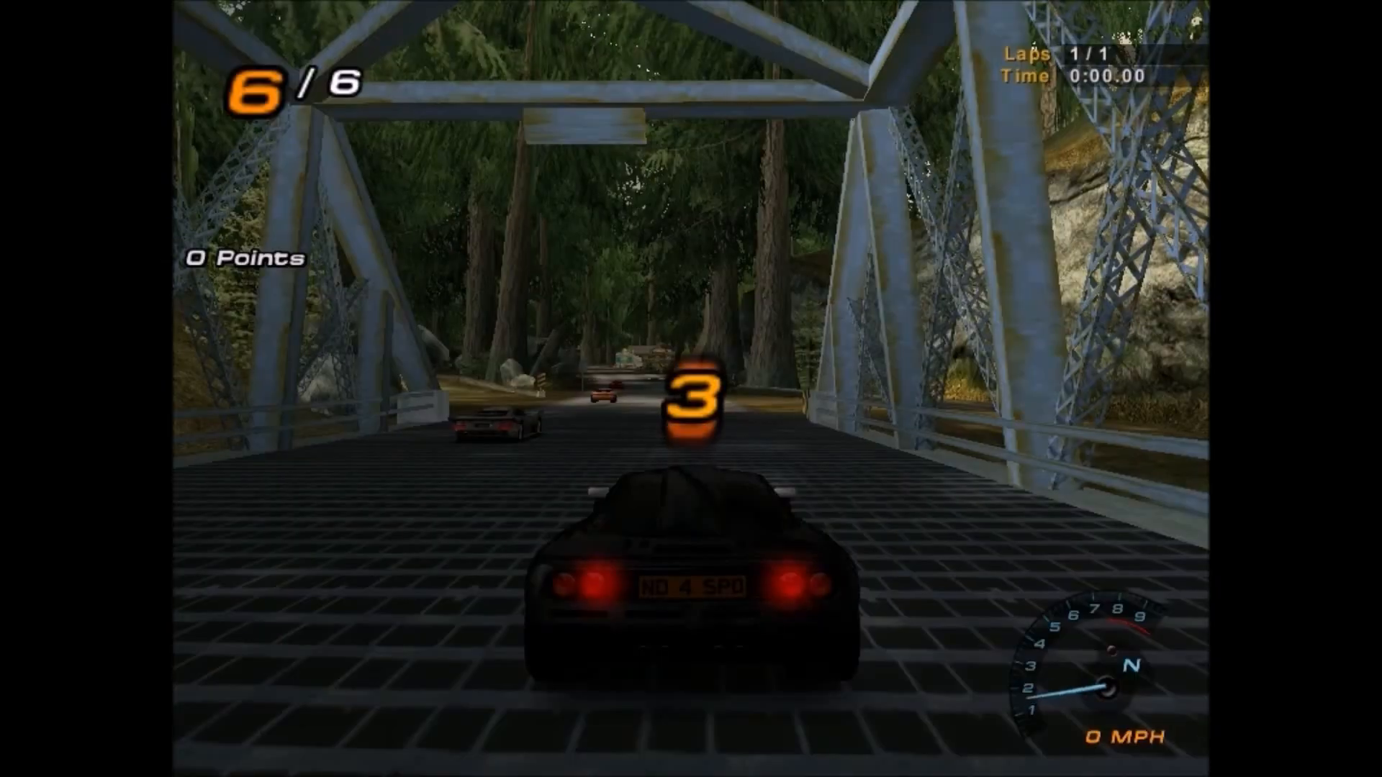